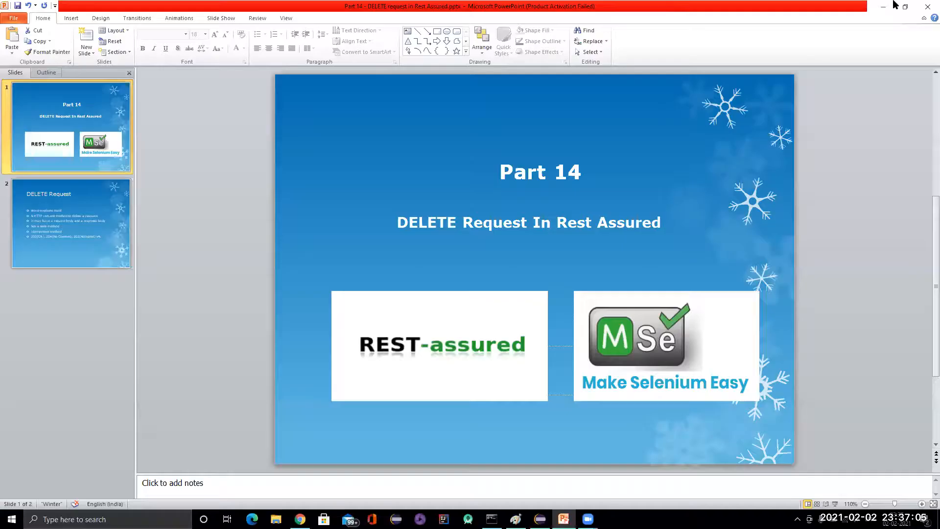
Show the DELETE Request slide, then bring up the DeleteBooking docs in Chrome.
{"action": "left_click", "coordinate": [69, 224]}
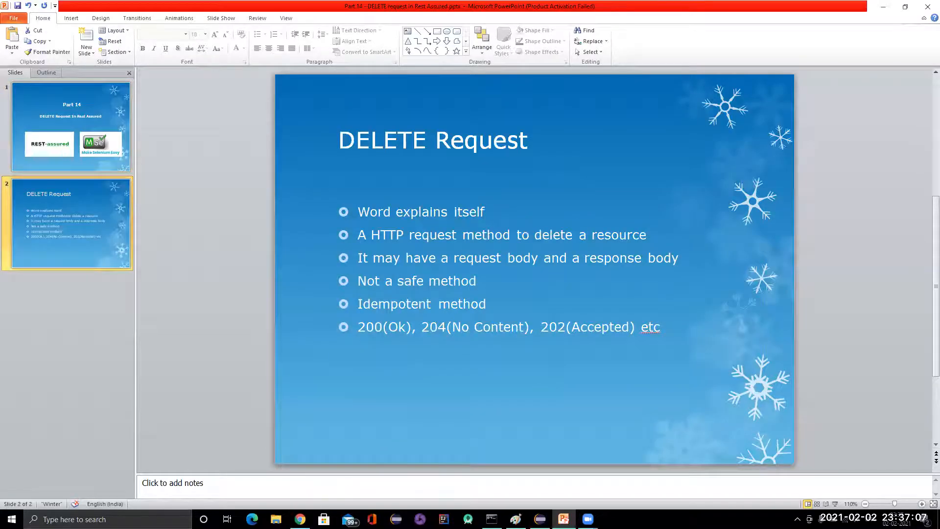
{"action": "left_click", "coordinate": [299, 519]}
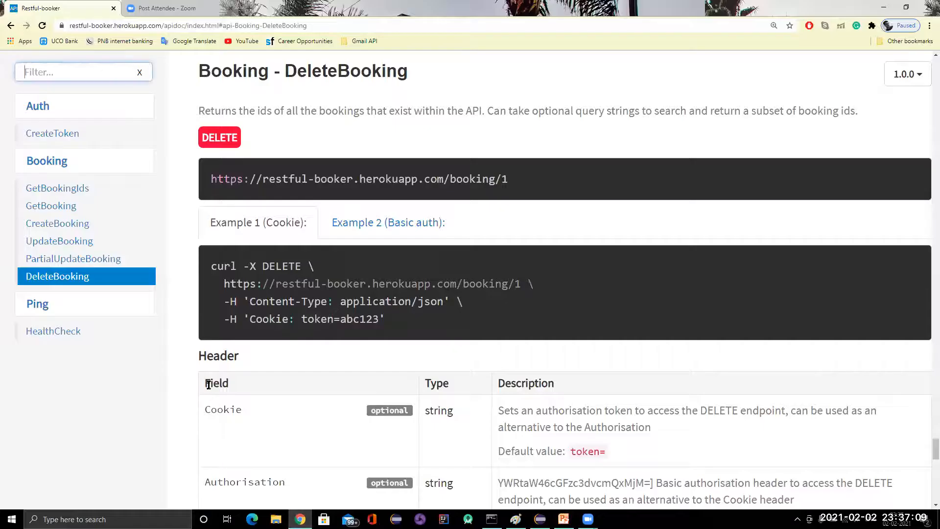
{"action": "mouse_move", "coordinate": [93, 406]}
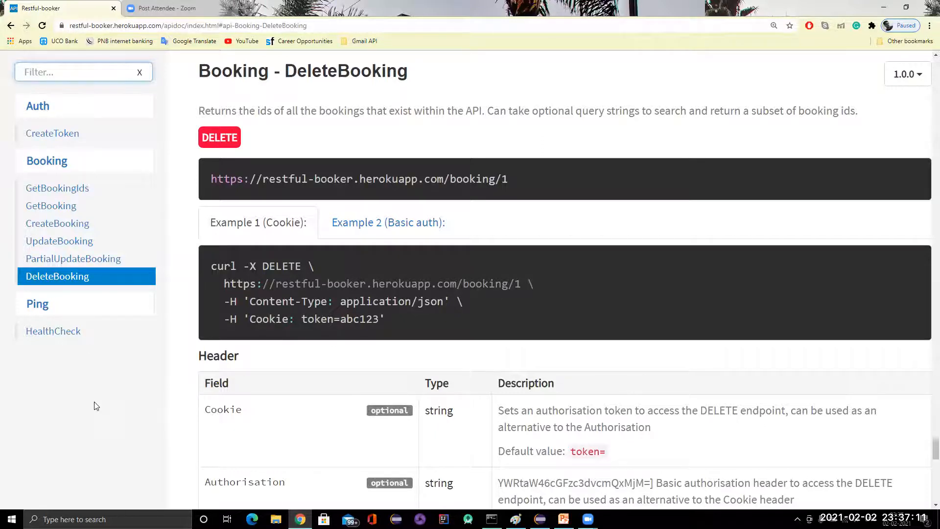
{"action": "right_click", "coordinate": [96, 406]}
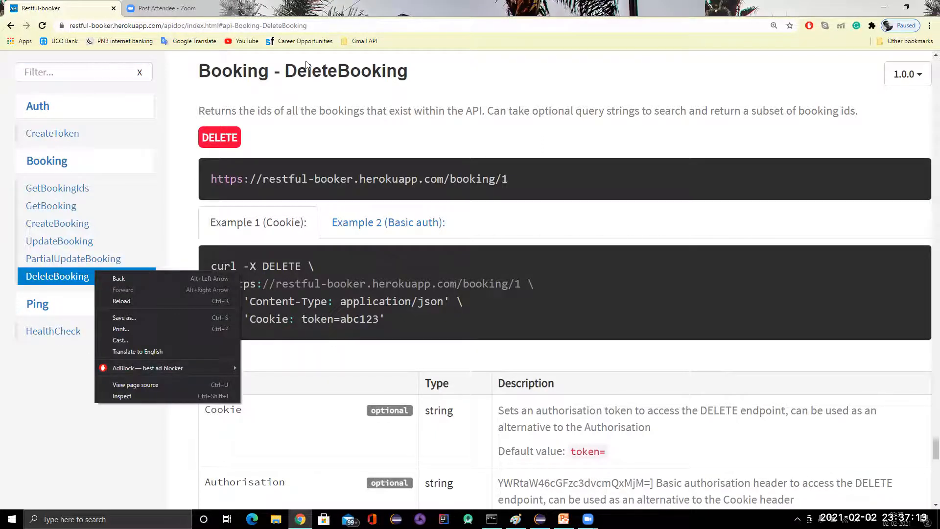
{"action": "left_click", "coordinate": [67, 282]}
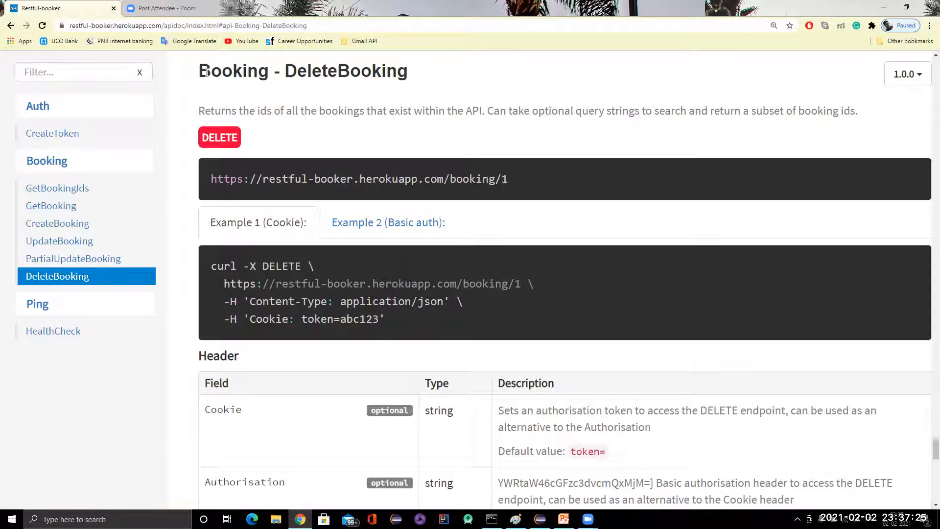
{"action": "triple_click", "coordinate": [303, 71]}
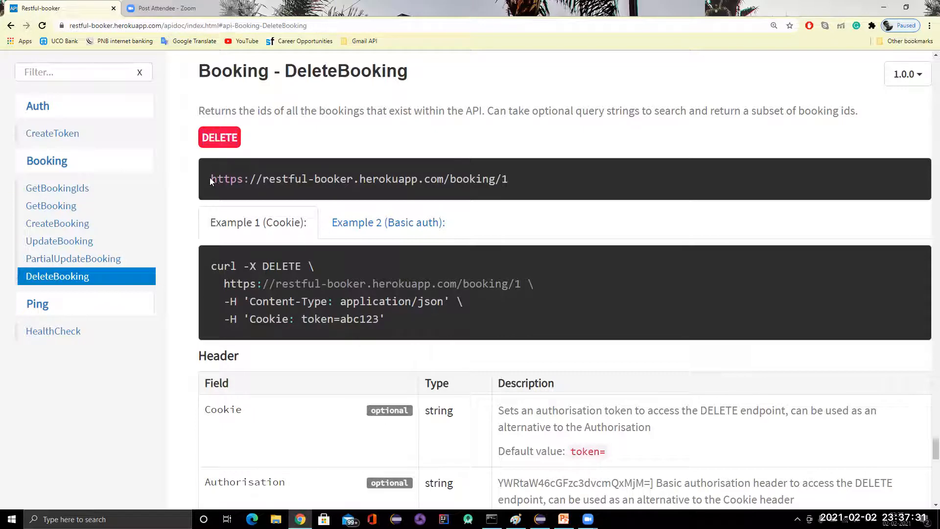
{"action": "triple_click", "coordinate": [358, 179]}
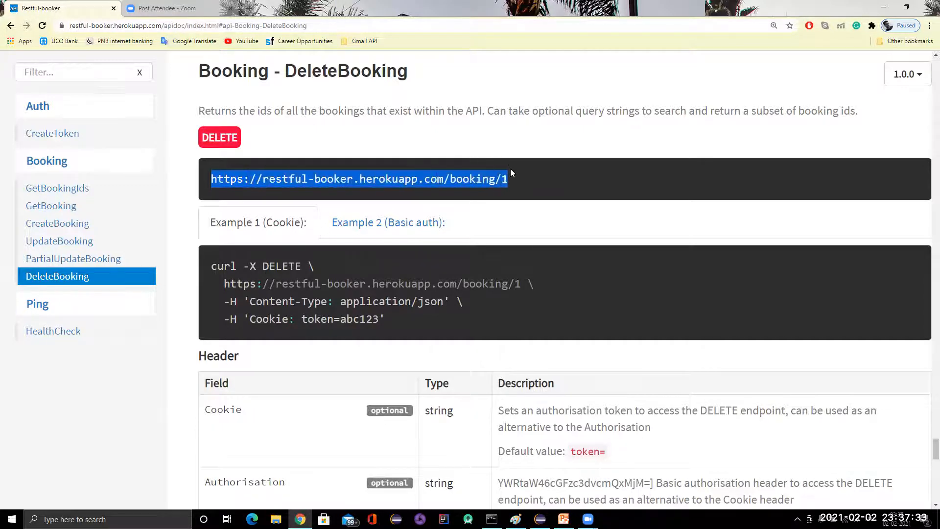
{"action": "left_click", "coordinate": [509, 186]}
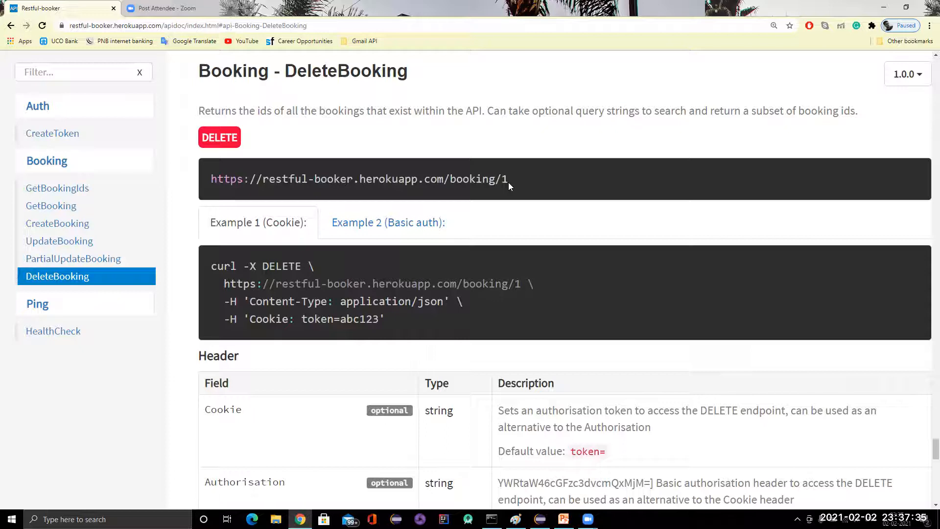
{"action": "double_click", "coordinate": [505, 179]}
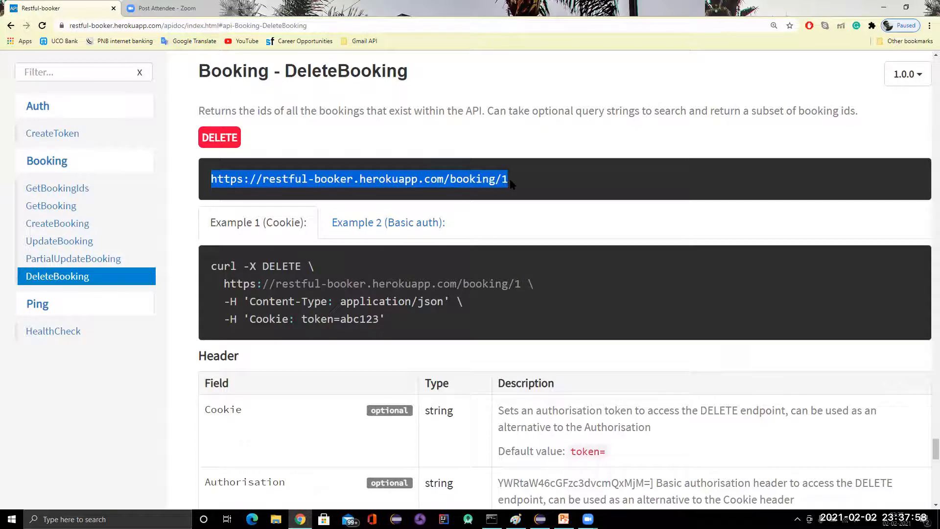
Scroll through DeleteBooking's Header, id URL parameter and 201 Created response sections.
{"action": "scroll", "scroll_direction": "down", "scroll_amount": 3}
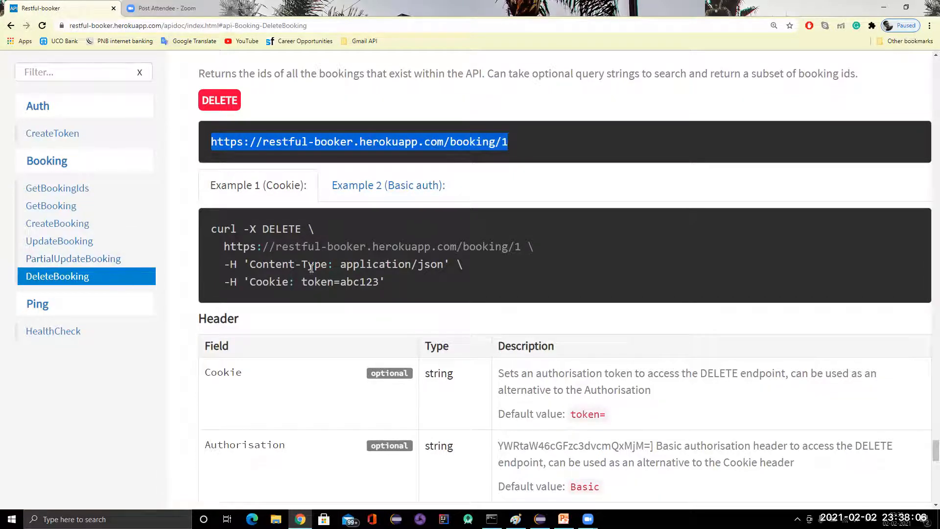
{"action": "scroll", "scroll_direction": "down", "scroll_amount": 3}
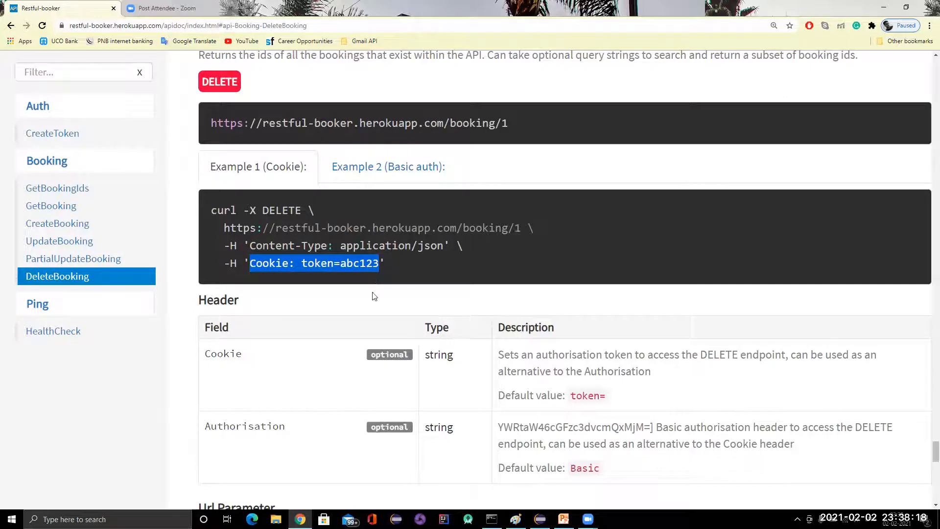
{"action": "scroll", "scroll_direction": "down", "scroll_amount": 3}
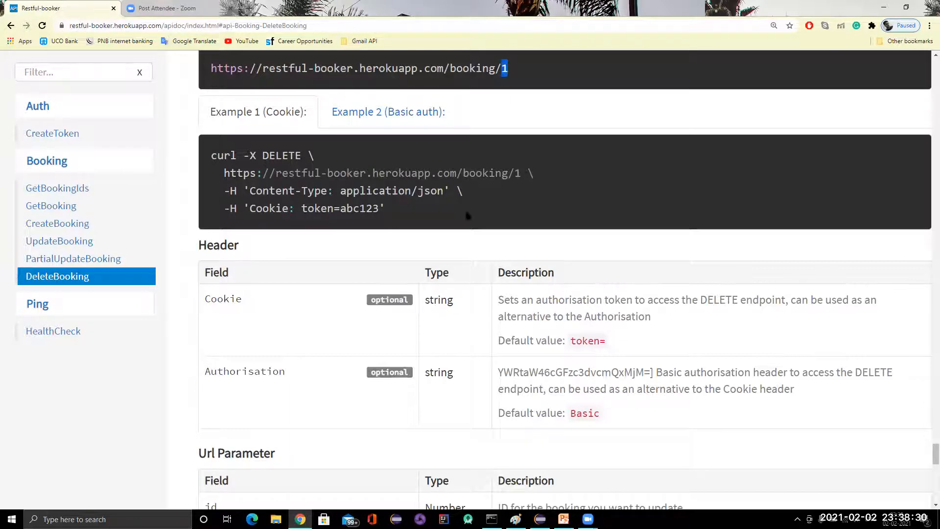
{"action": "scroll", "scroll_direction": "down", "scroll_amount": 3}
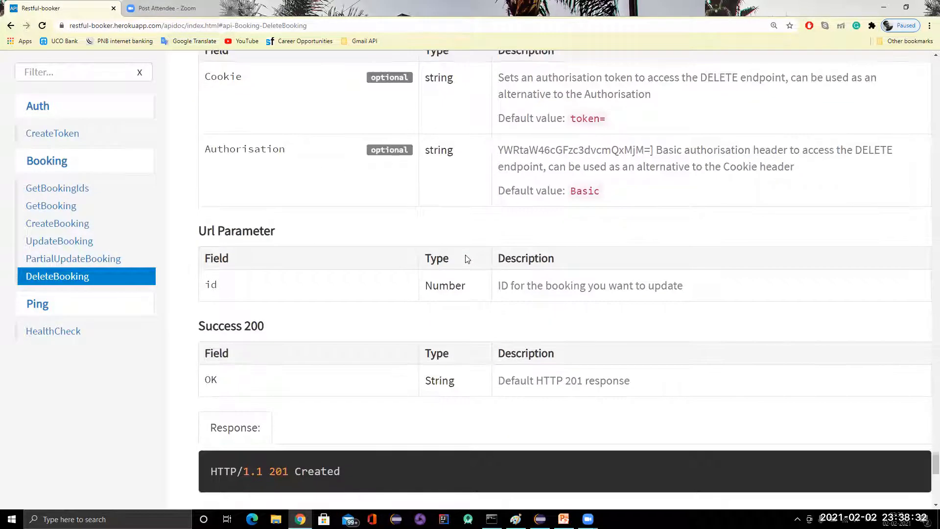
{"action": "scroll", "scroll_direction": "down", "scroll_amount": 3}
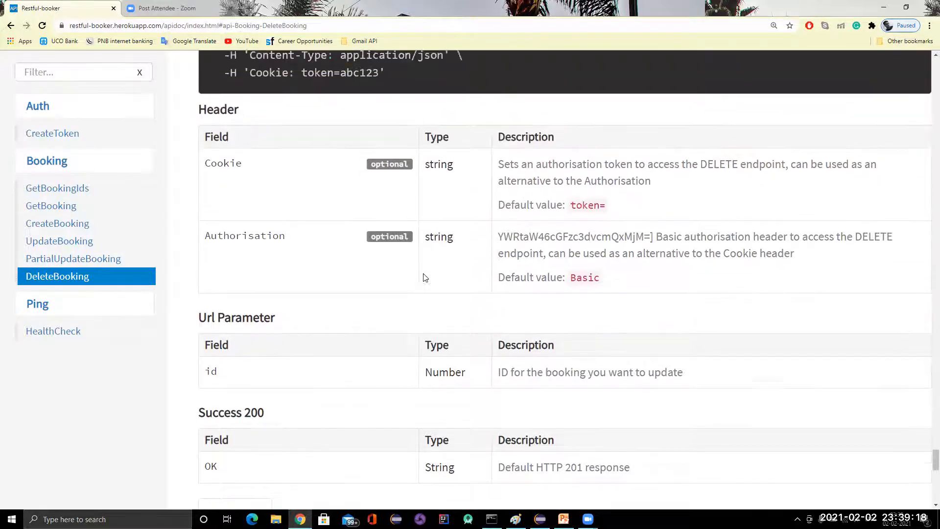
{"action": "scroll", "scroll_direction": "up", "scroll_amount": 3}
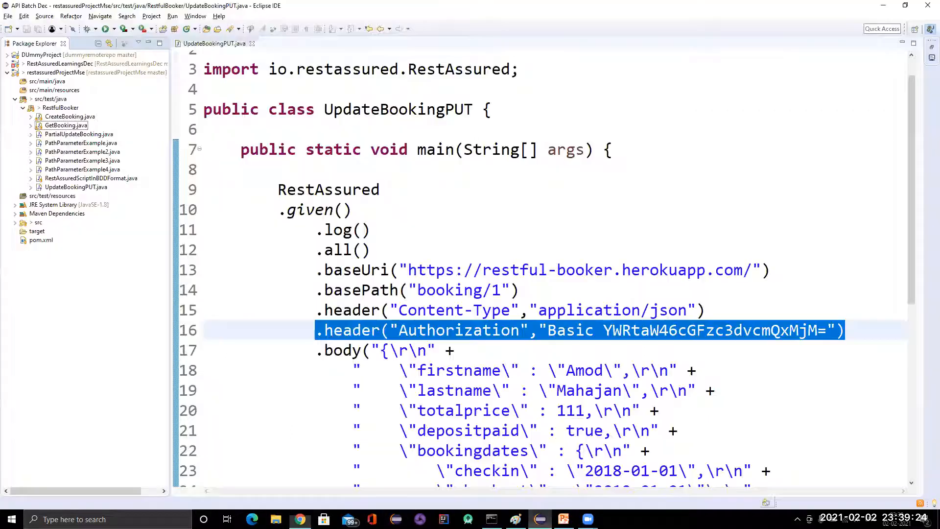
{"action": "mouse_move", "coordinate": [251, 43]}
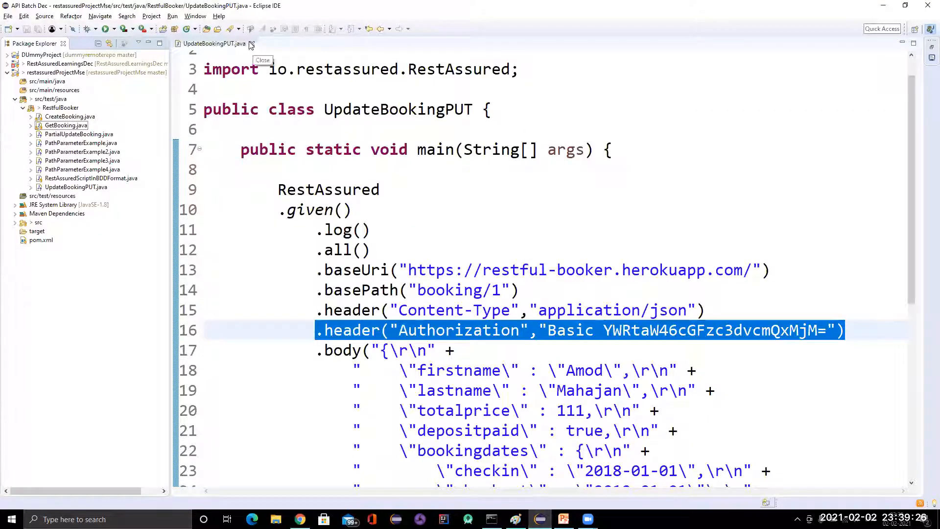
Close UpdateBookingPUT.java and add a DeleteBooking class to the RestfulBooker package.
{"action": "left_click", "coordinate": [252, 43]}
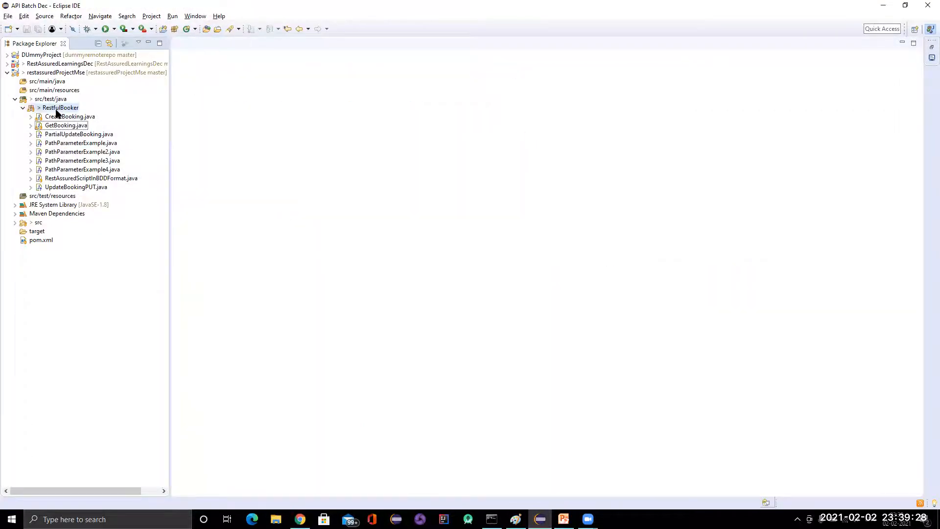
{"action": "right_click", "coordinate": [59, 107]}
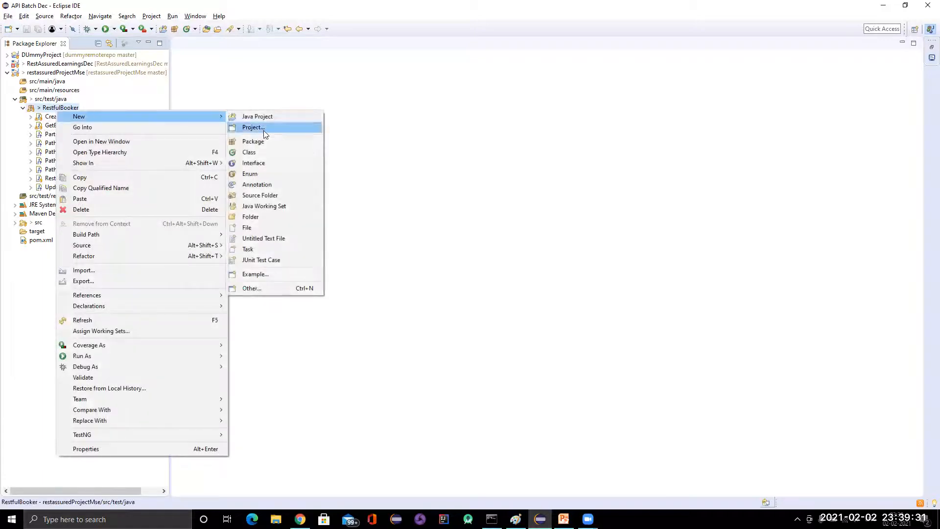
{"action": "left_click", "coordinate": [249, 152]}
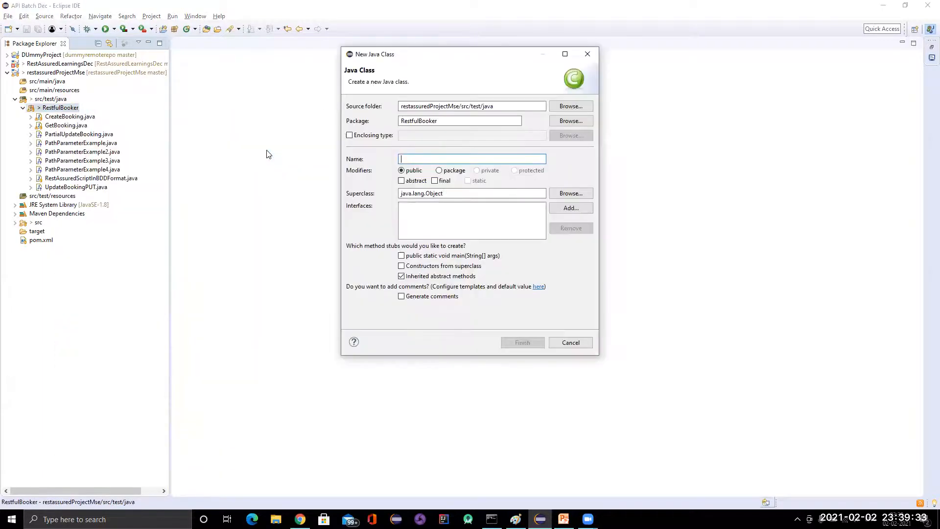
{"action": "type", "text": "DeleteBooking"}
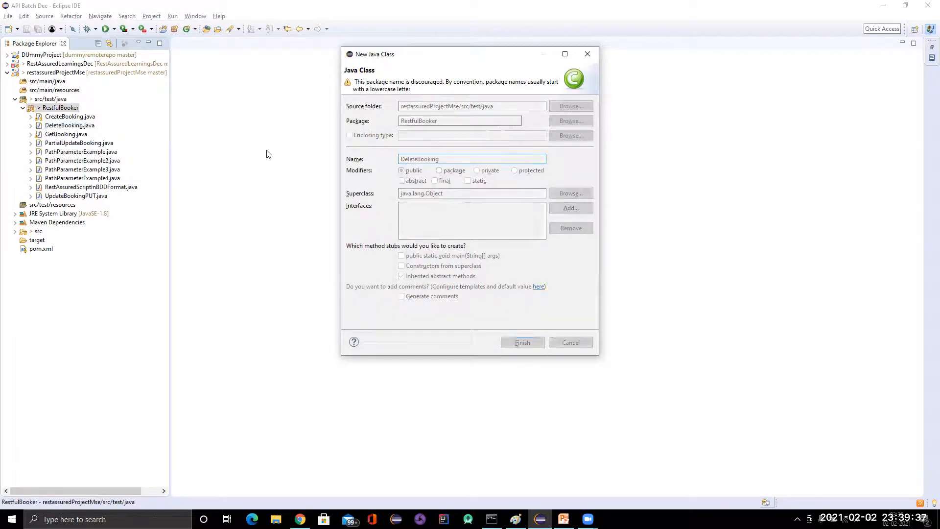
{"action": "left_click", "coordinate": [521, 343]}
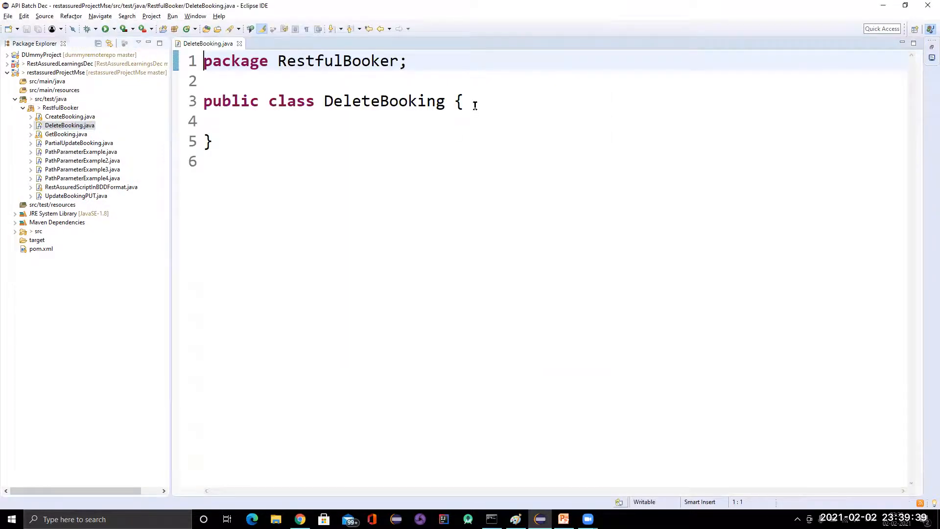
Add a main method with // Construct request, // Hit request, // Validate response comments.
{"action": "type", "text": "main(String[] args) {"}
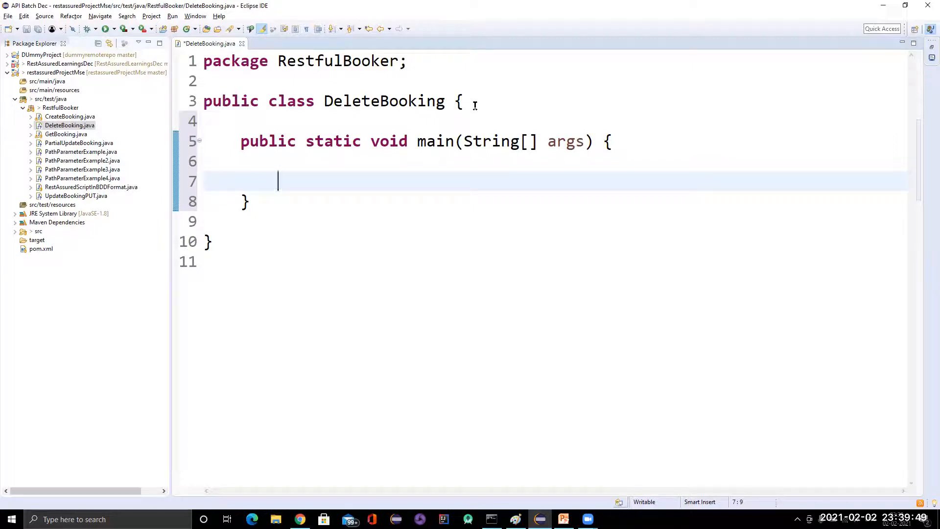
{"action": "type", "text": "//"}
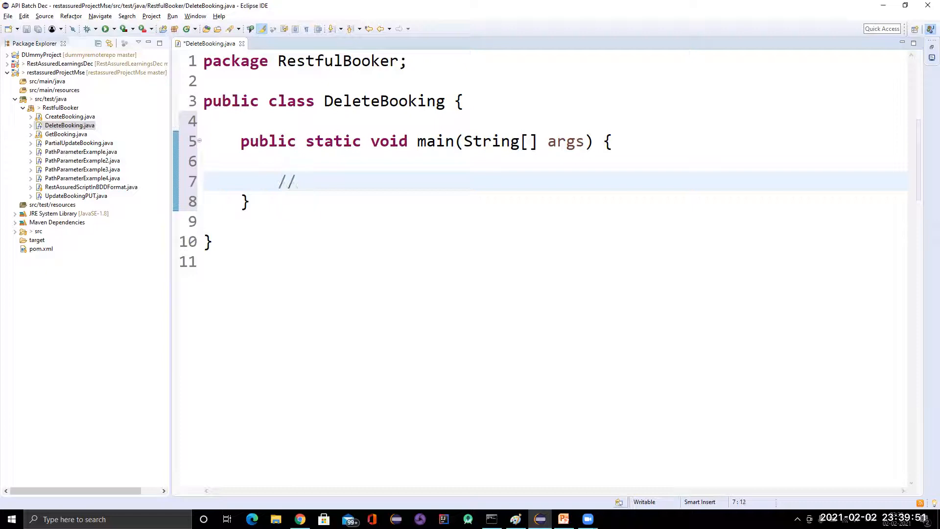
{"action": "type", "text": "Contr"}
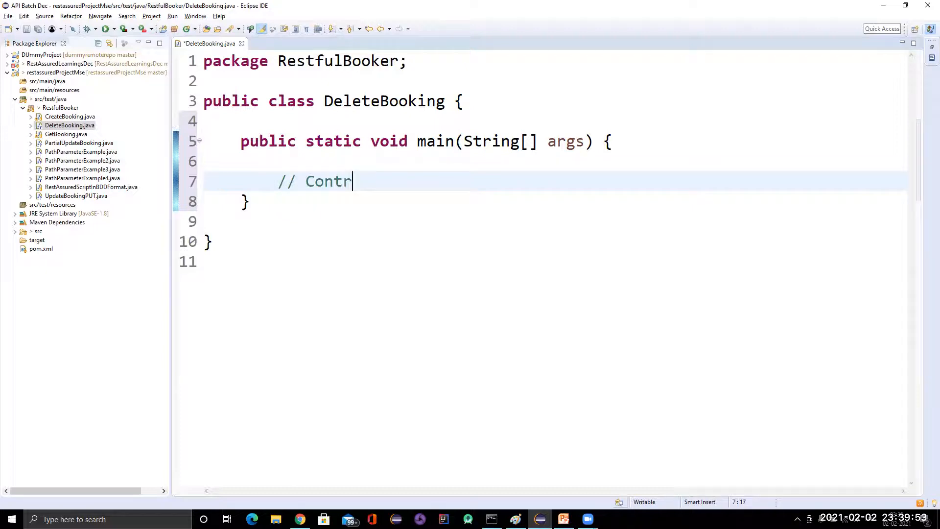
{"action": "type", "text": "uct request"}
{"action": "type", "text": "// H"}
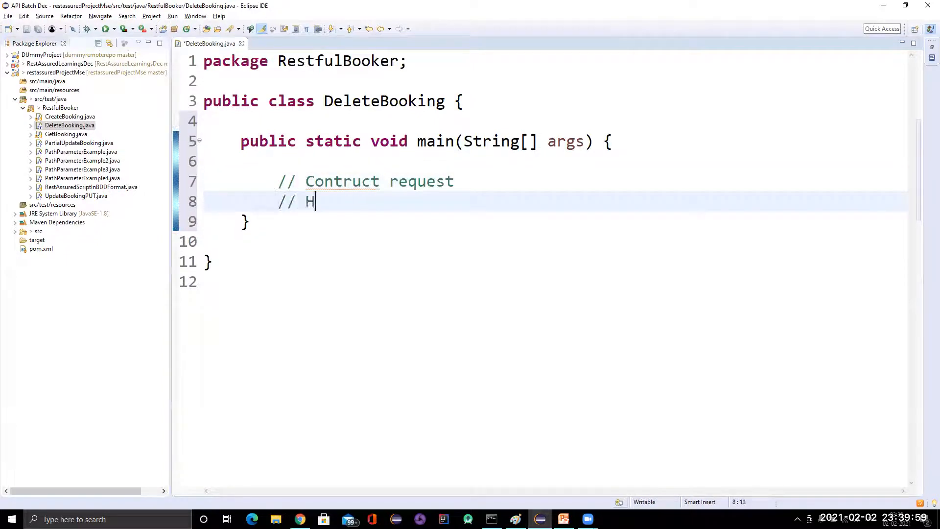
{"action": "type", "text": "it request"}
{"action": "type", "text": "// Valid"}
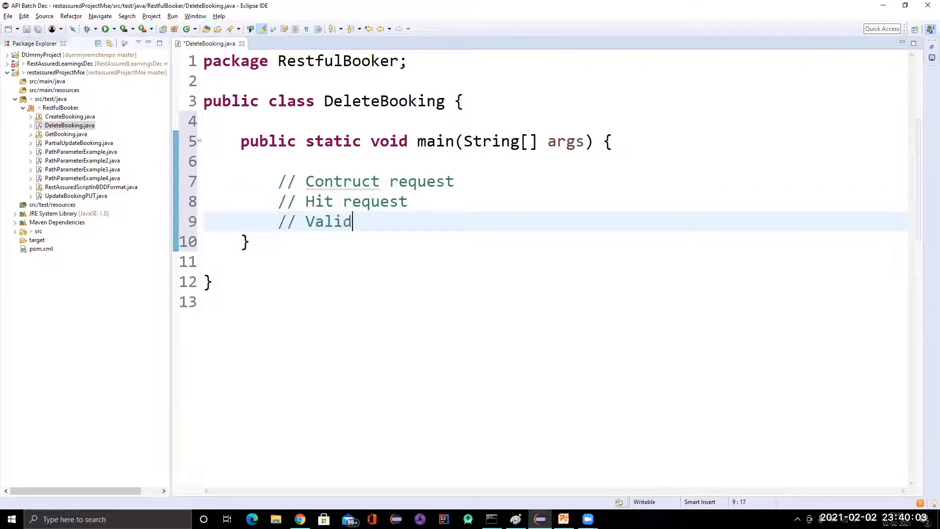
{"action": "type", "text": "ate respons"}
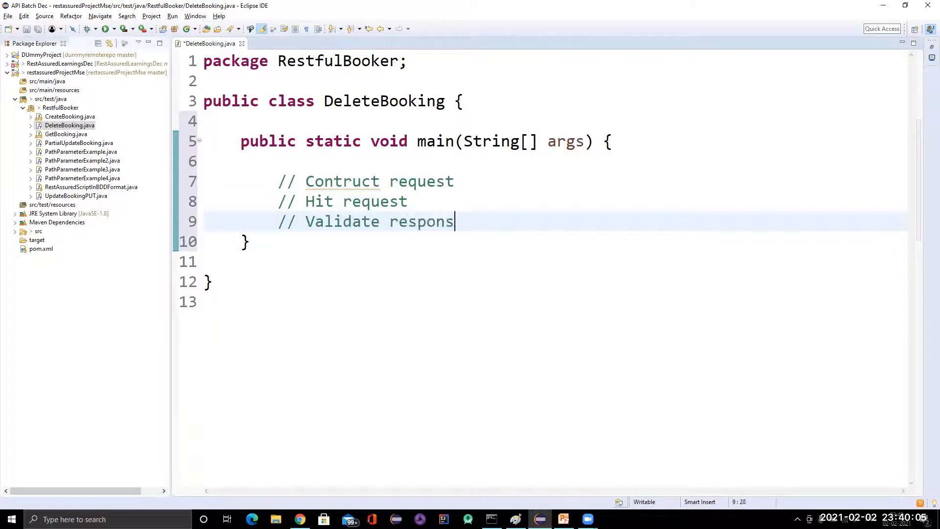
{"action": "type", "text": "e"}
{"action": "left_click", "coordinate": [367, 181]}
{"action": "type", "text": "s"}
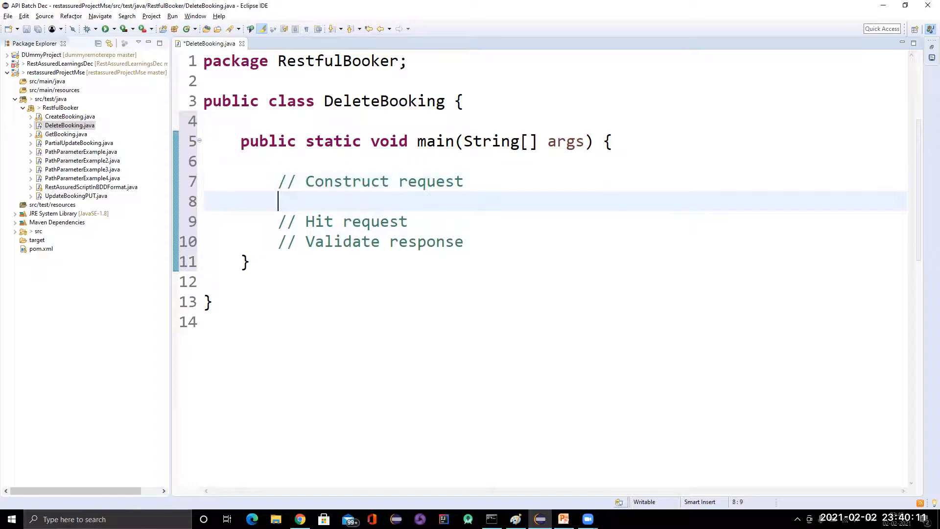
Start the request with RestAssured.given().baseUri, copying the restful-booker base URL from the docs.
{"action": "type", "text": "Re"}
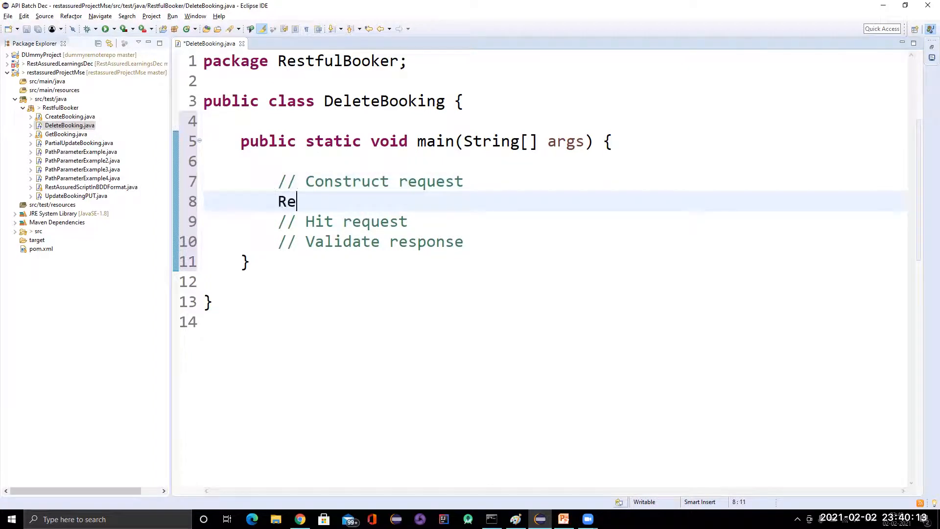
{"action": "type", "text": "stAssured"}
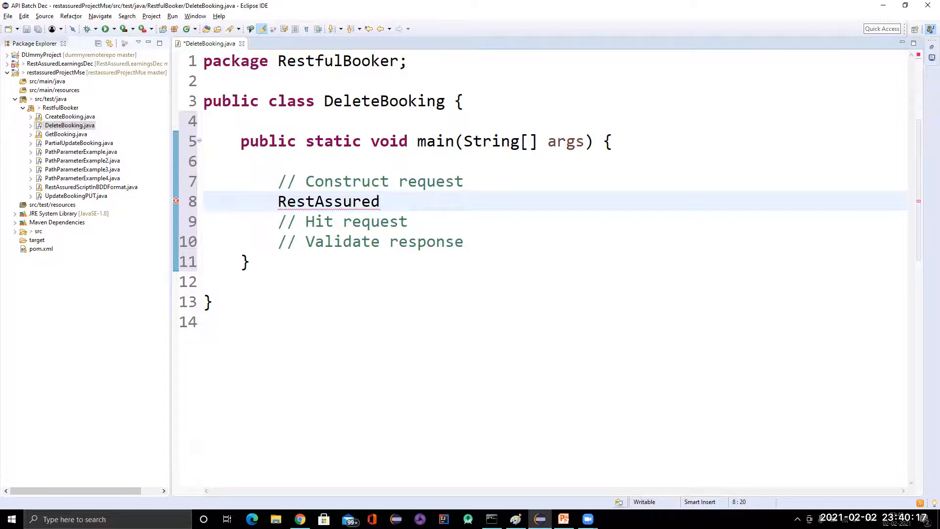
{"action": "type", "text": ".given("}
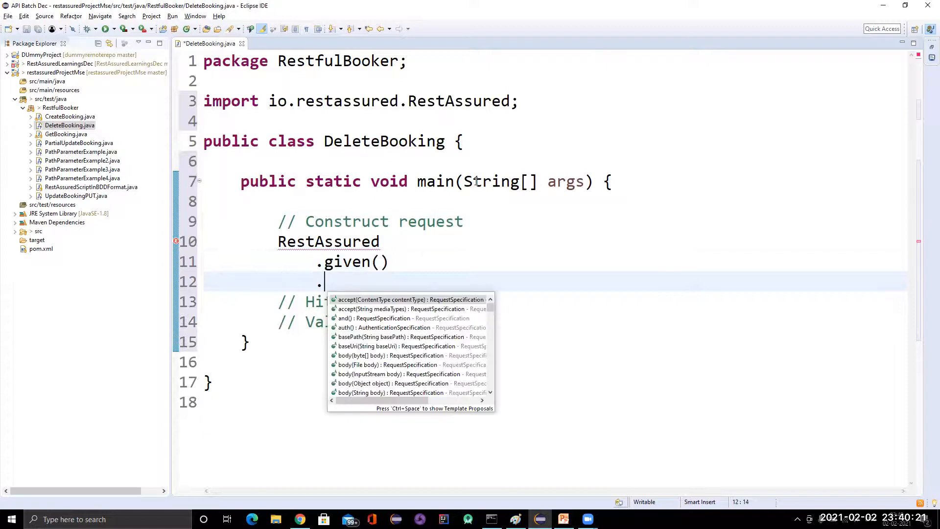
{"action": "type", "text": "base"}
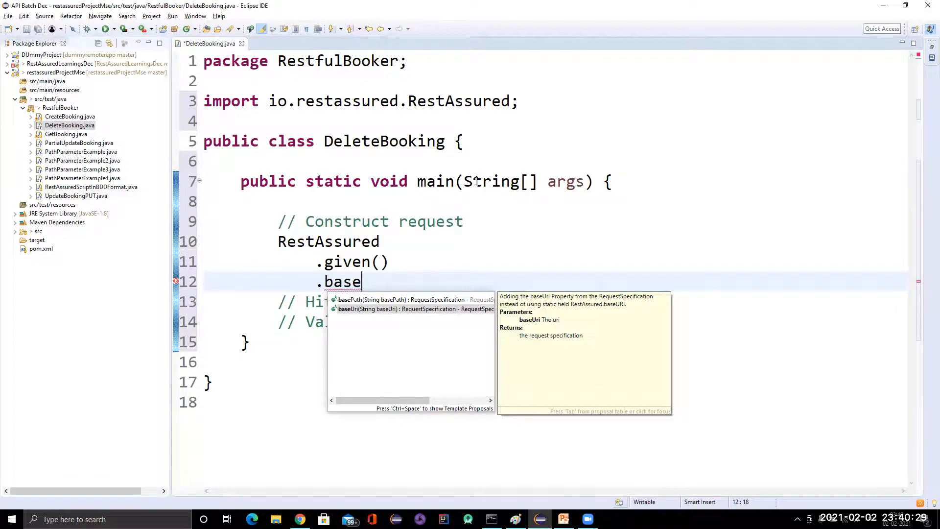
{"action": "key", "text": "Escape"}
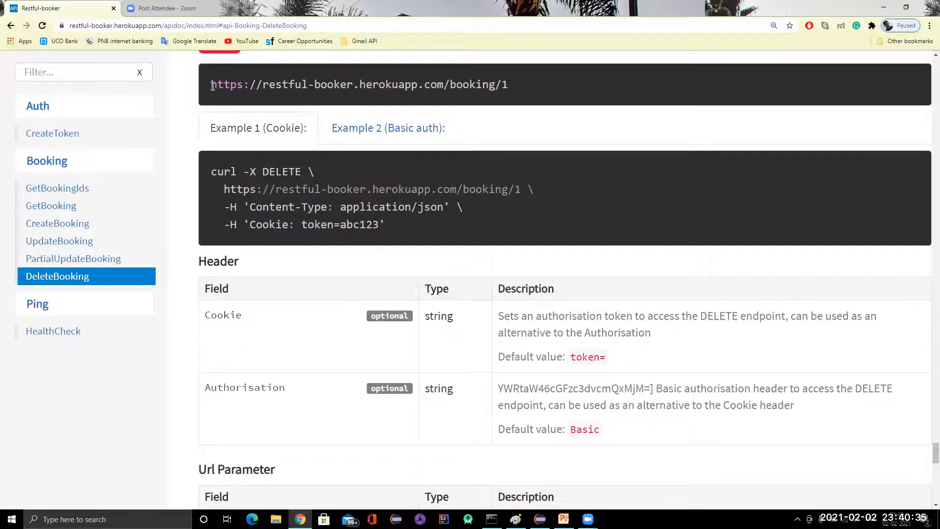
{"action": "left_click_drag", "start_coordinate": [211, 84], "coordinate": [451, 84]}
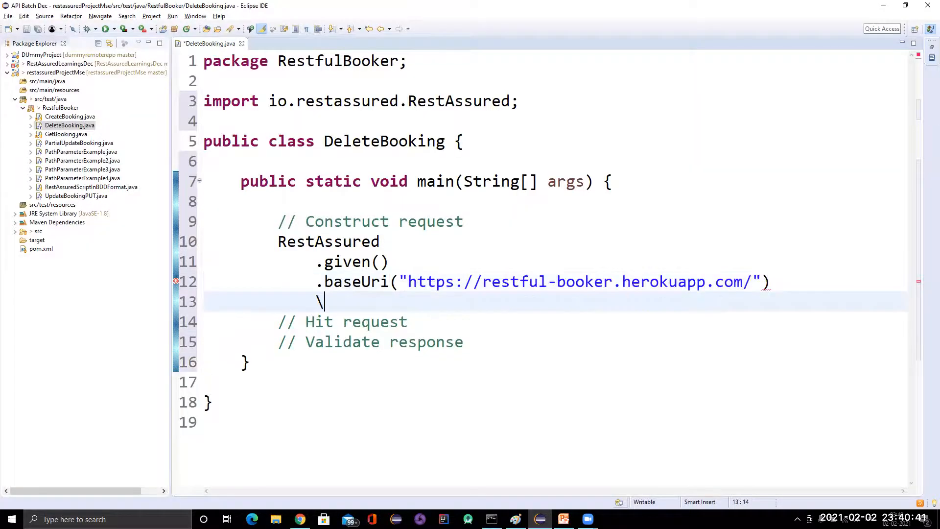
Add .basePath("booking/1") to the request chain.
{"action": "type", "text": ".bas"}
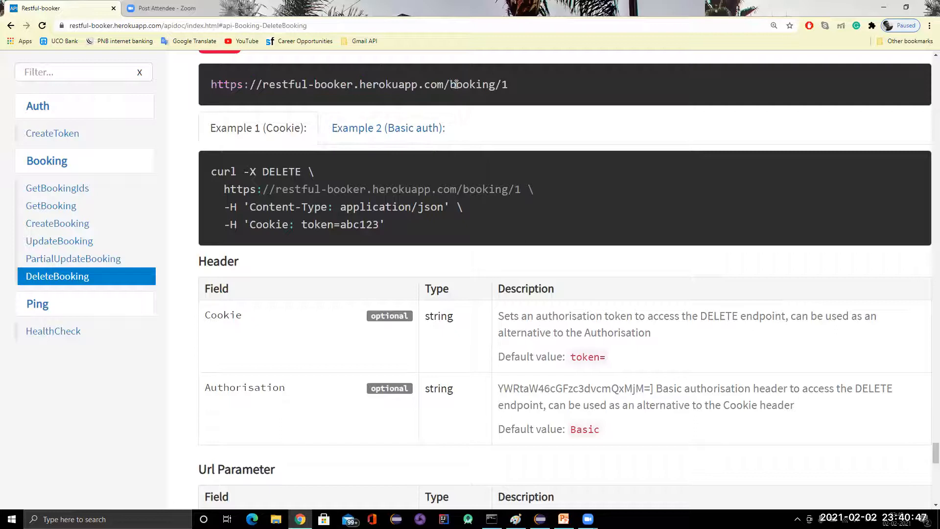
{"action": "double_click", "coordinate": [478, 84]}
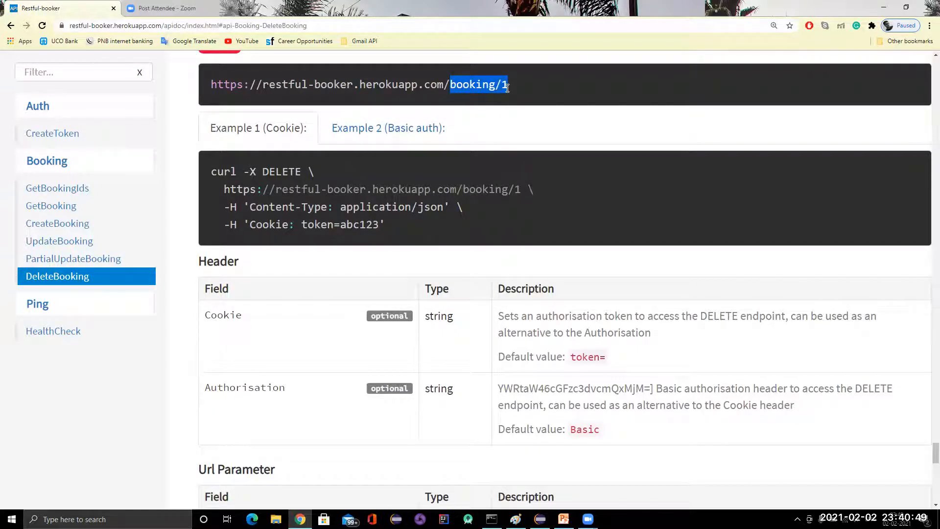
{"action": "left_click", "coordinate": [539, 519]}
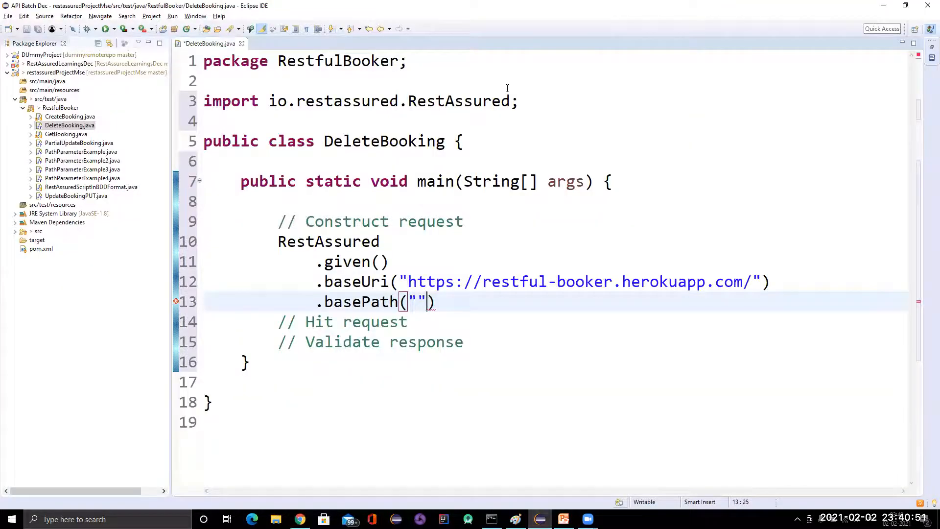
{"action": "type", "text": "booking/1"}
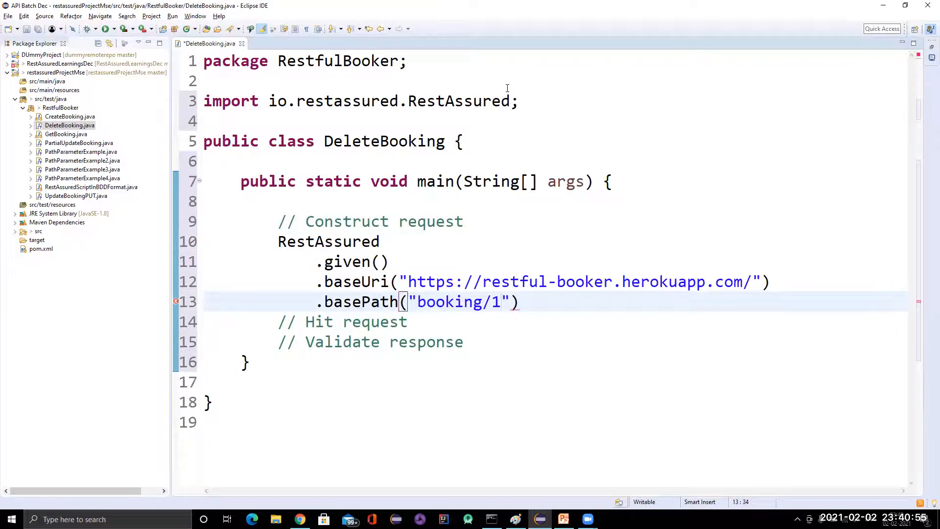
{"action": "left_click", "coordinate": [519, 302]}
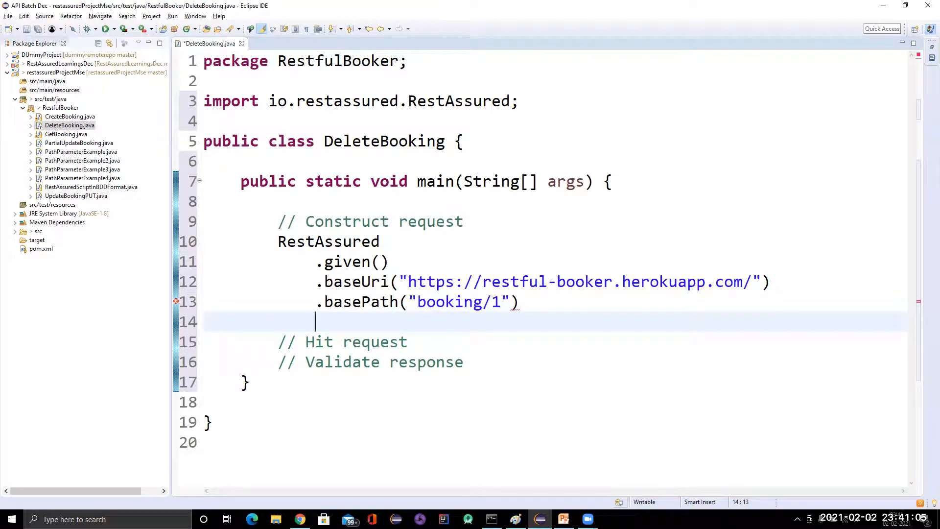
{"action": "key", "text": "alt+tab"}
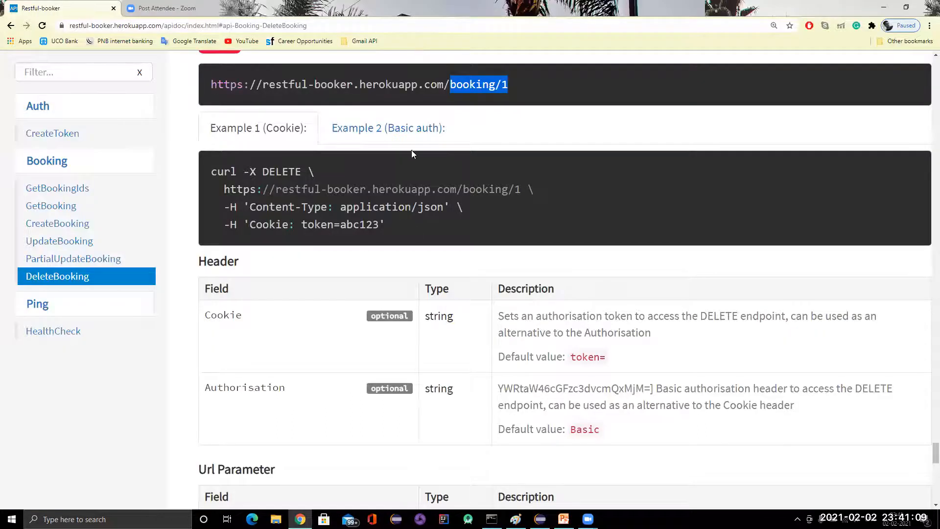
{"action": "left_click", "coordinate": [388, 128]}
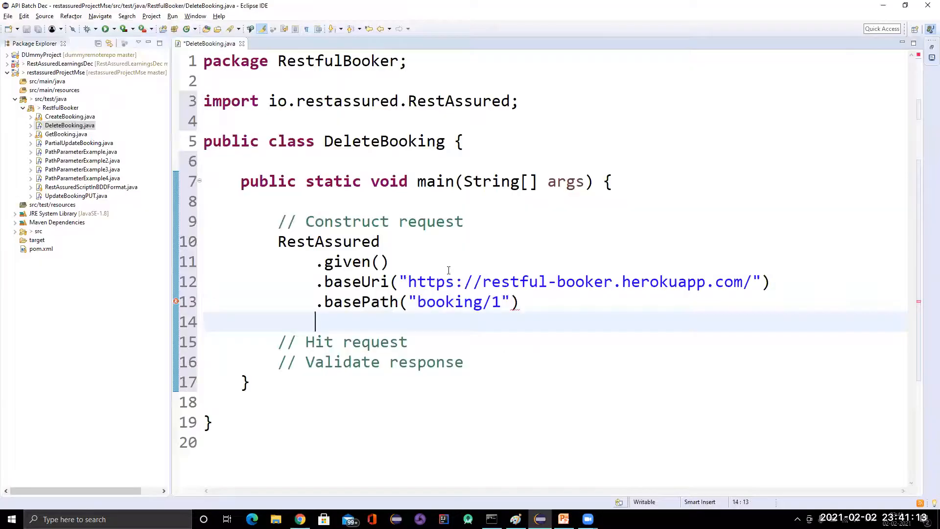
{"action": "type", "text": ".head"}
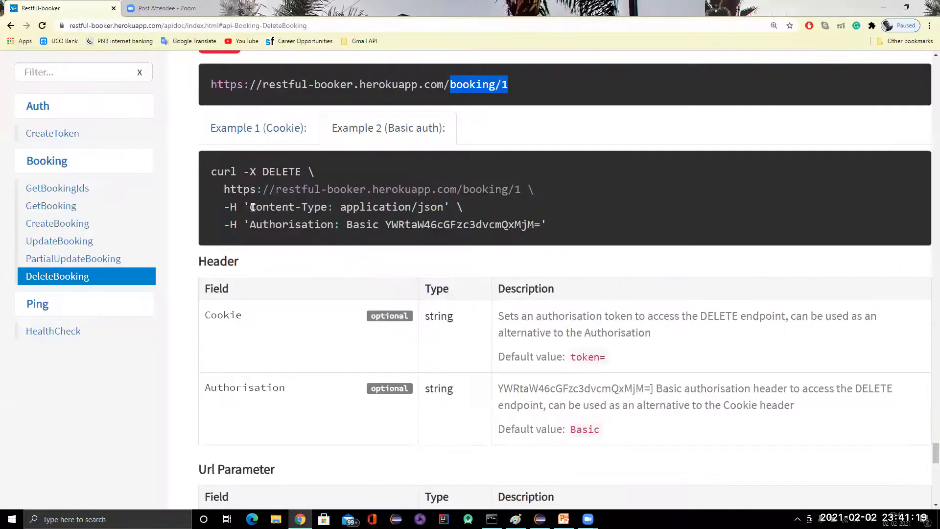
{"action": "double_click", "coordinate": [291, 225]}
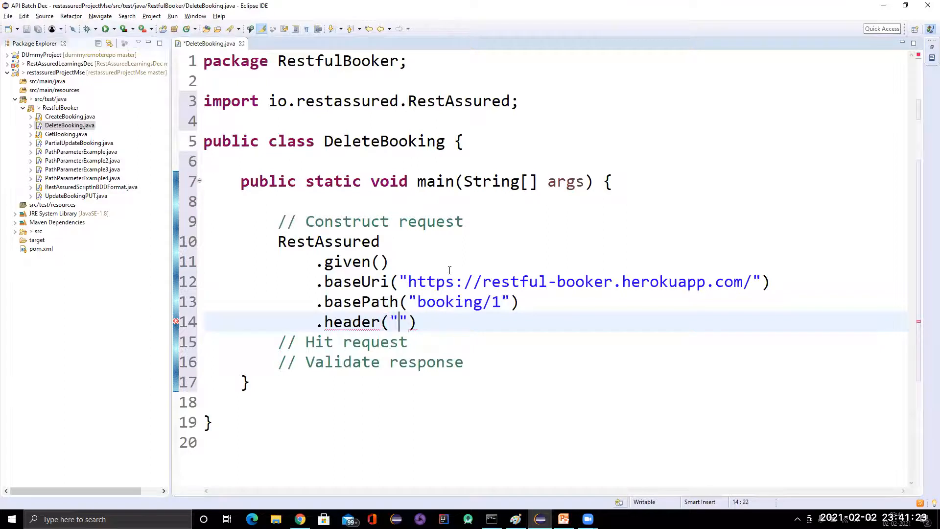
{"action": "type", "text": "Authorisation"}
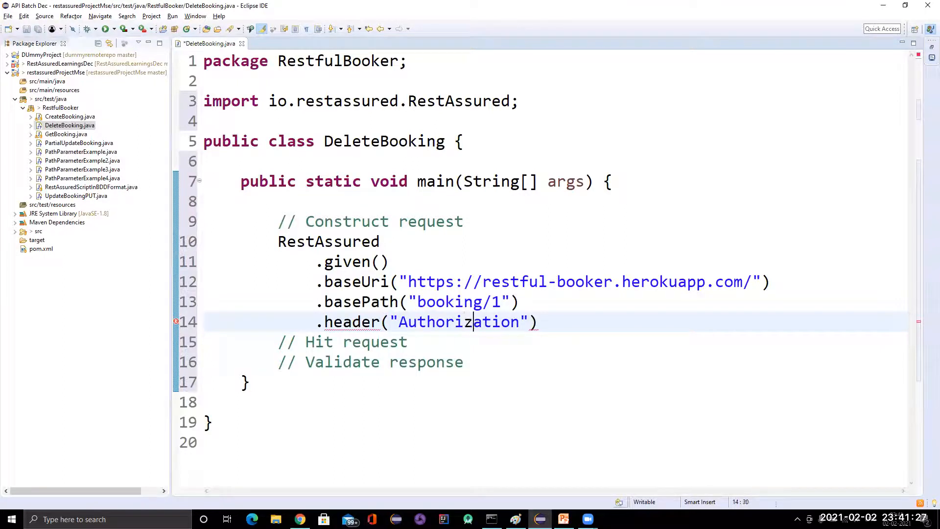
{"action": "type", "text": ","}
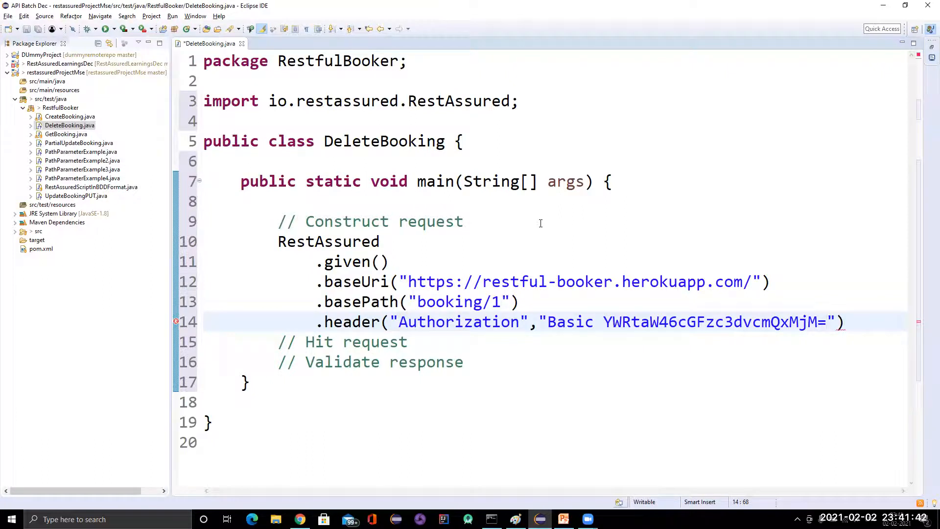
{"action": "left_click", "coordinate": [827, 322]}
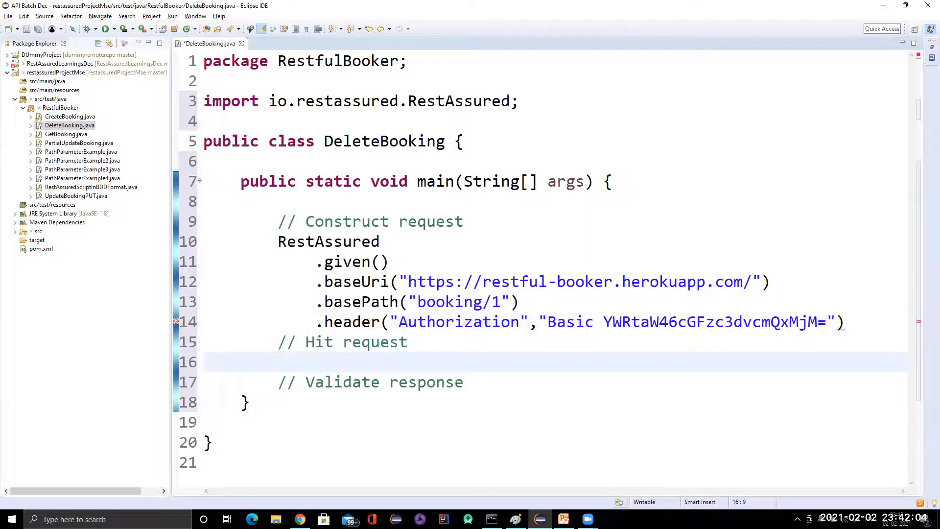
Chain .when().delete() and then .then().assertThat().statusCode(201) onto the request.
{"action": "type", "text": ".when()"}
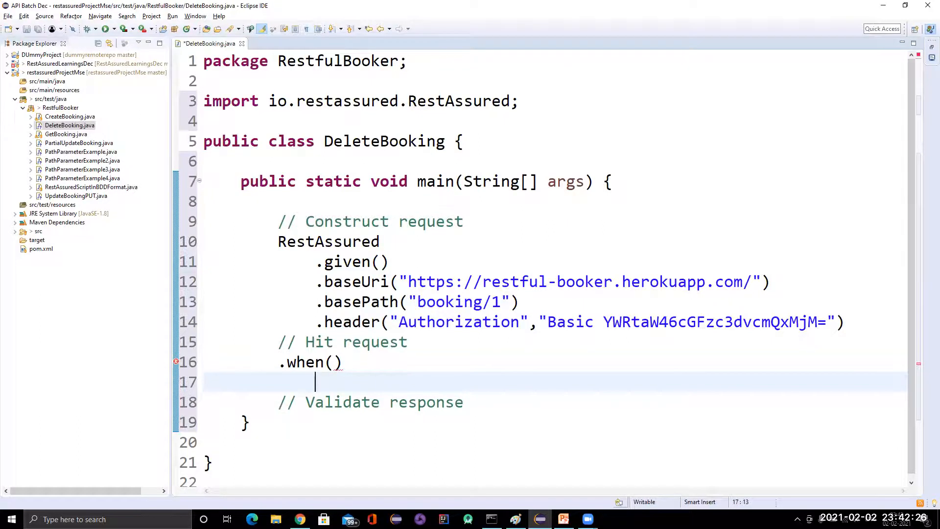
{"action": "type", "text": "."}
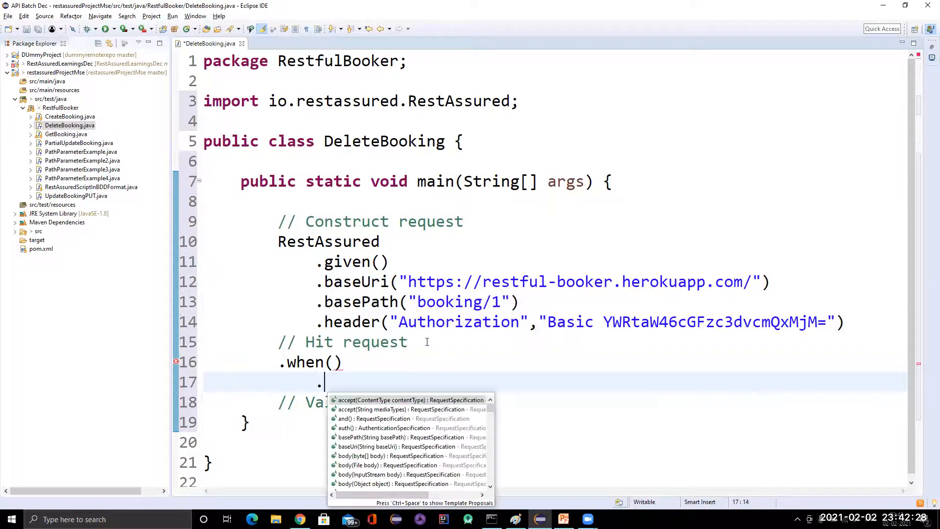
{"action": "type", "text": "delete()"}
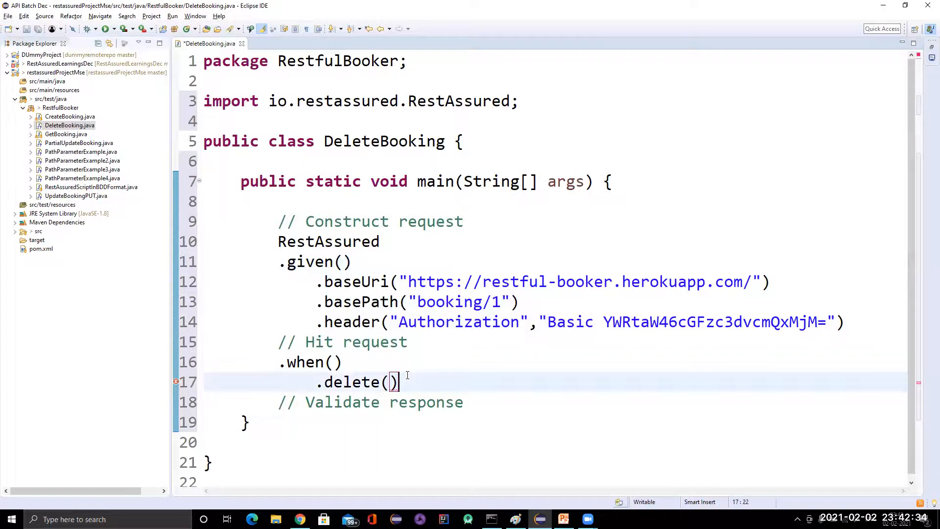
{"action": "key", "text": "enter"}
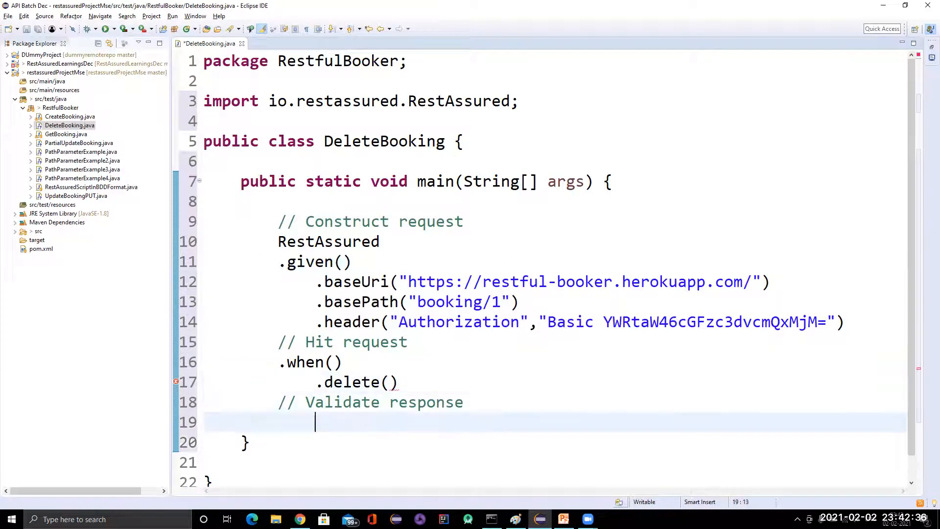
{"action": "type", "text": ".then("}
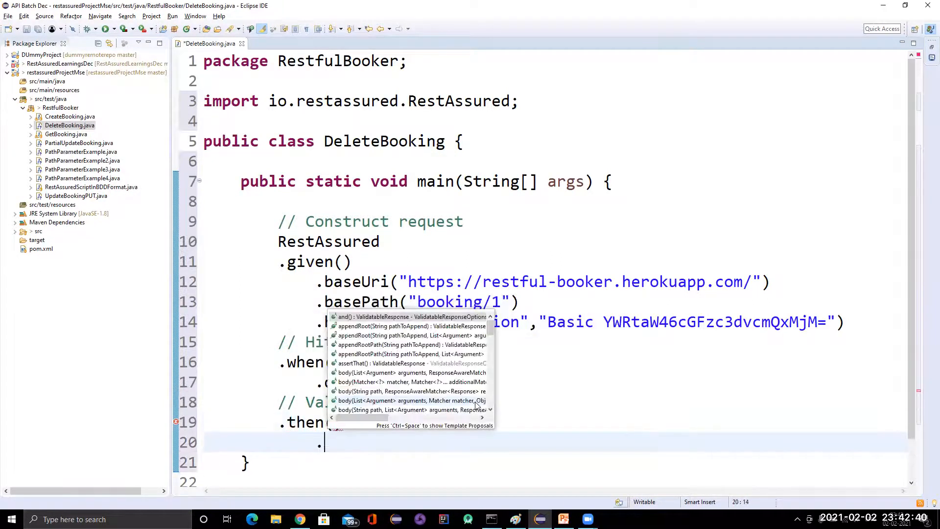
{"action": "type", "text": "s"}
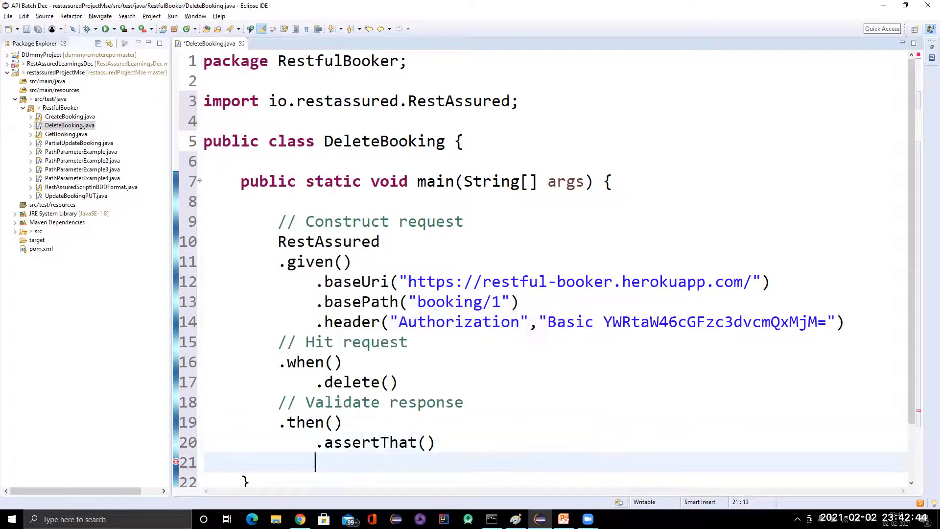
{"action": "type", "text": ".statusCode(expectedStatusCode"}
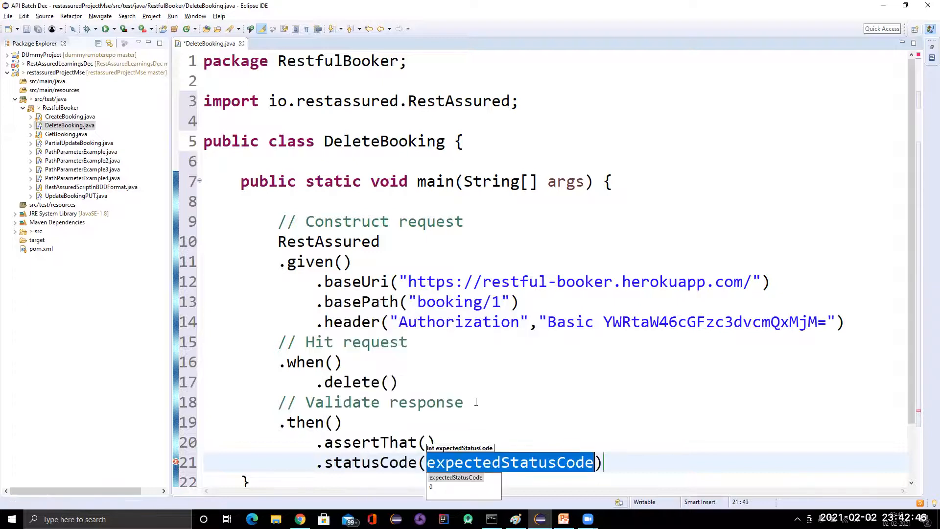
{"action": "type", "text": "201);"}
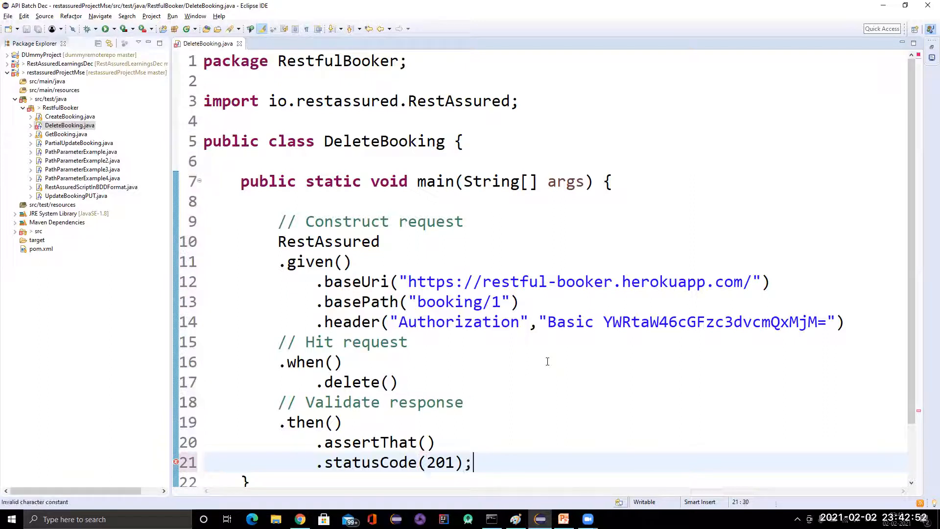
Insert .log().all() after given() and after then() in DeleteBooking.
{"action": "right_click", "coordinate": [329, 241]}
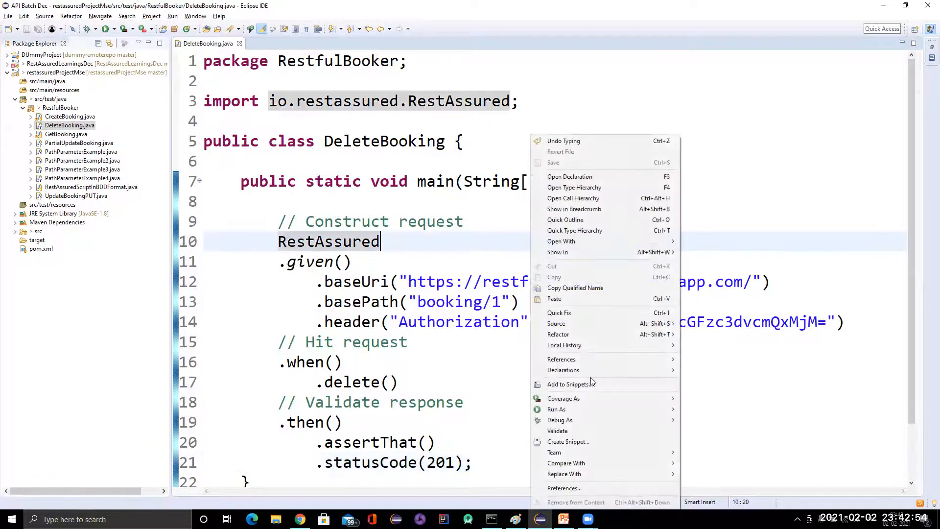
{"action": "left_click", "coordinate": [694, 408]}
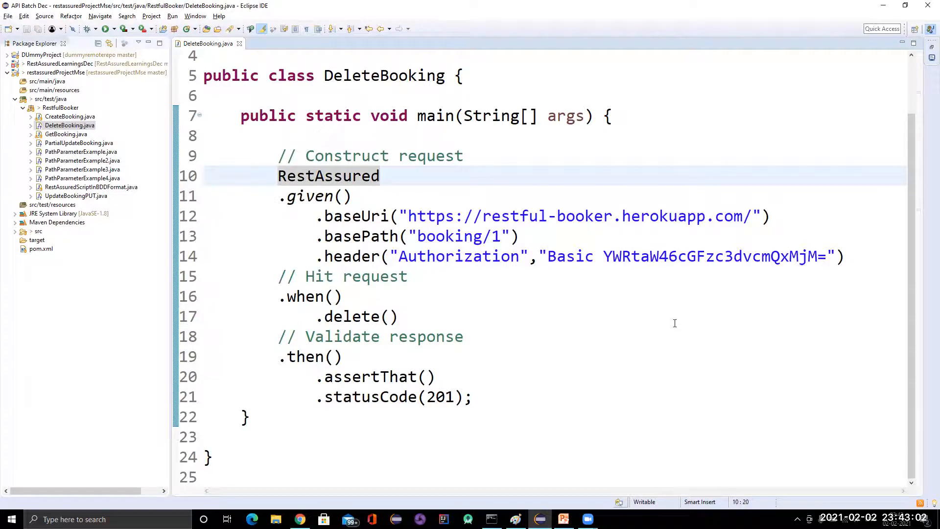
{"action": "left_click", "coordinate": [379, 176]}
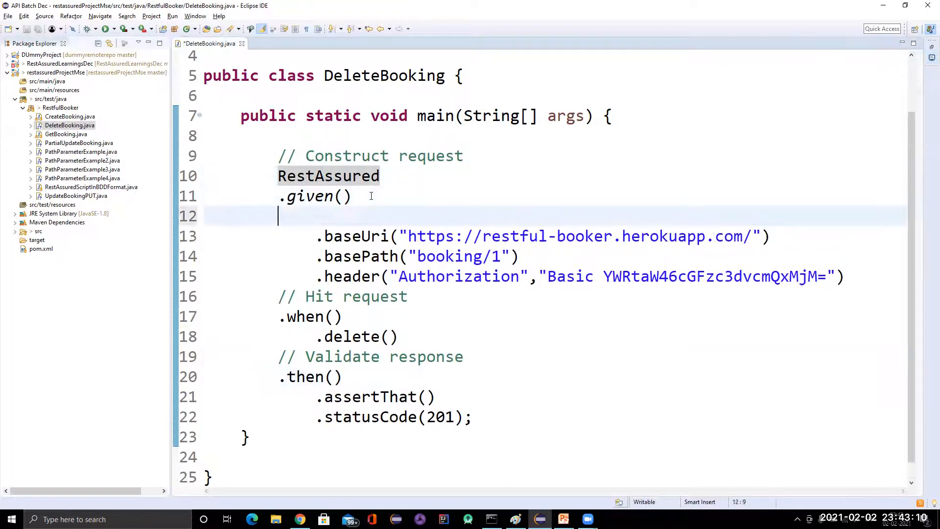
{"action": "type", "text": ".log("}
{"action": "type", "text": ".all("}
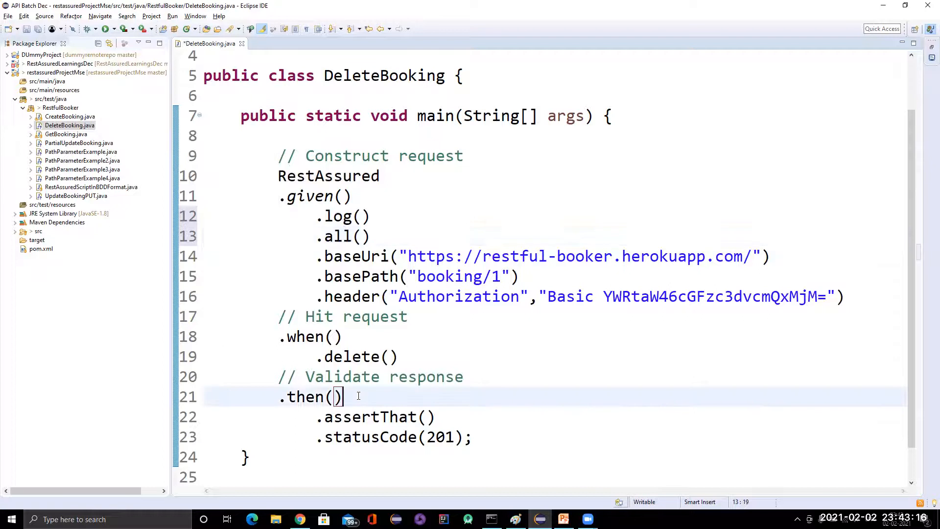
{"action": "type", "text": ".l"}
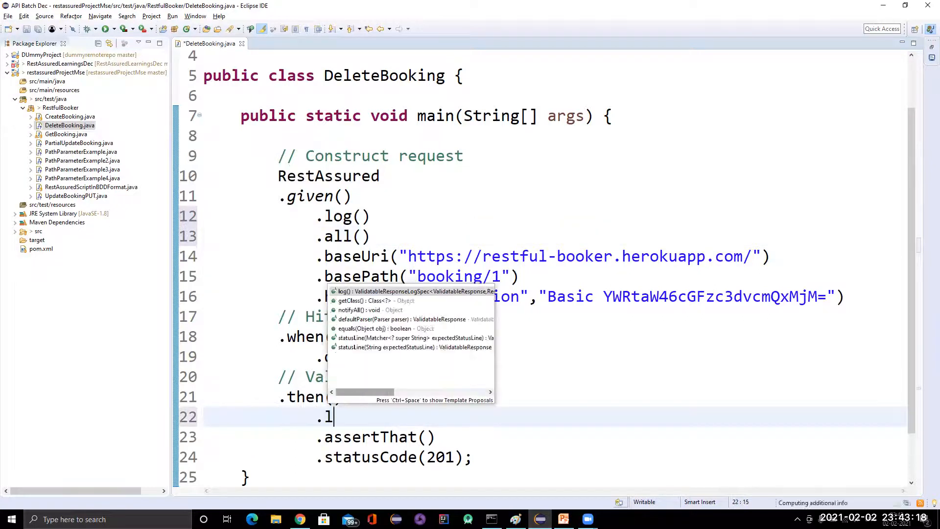
{"action": "type", "text": "all("}
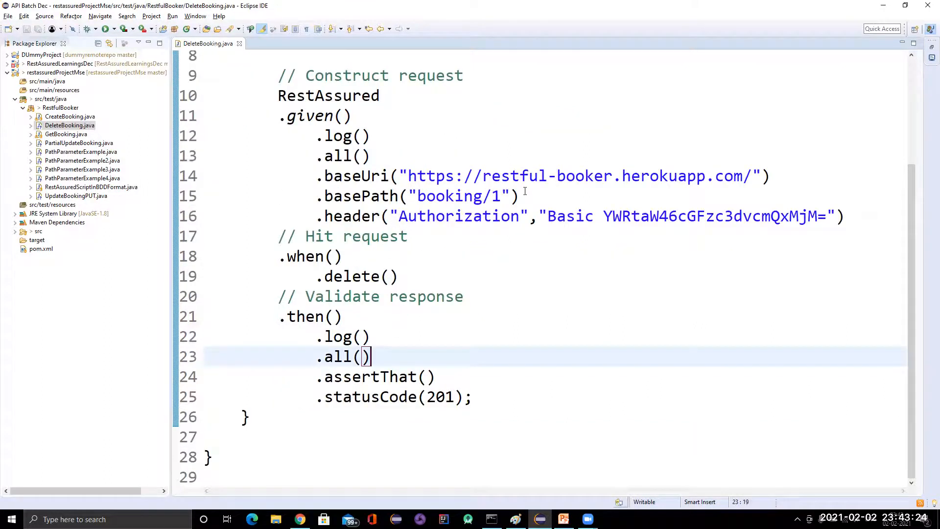
Run DeleteBooking as a Java Application and maximize the Console showing the 405 error.
{"action": "right_click", "coordinate": [372, 356]}
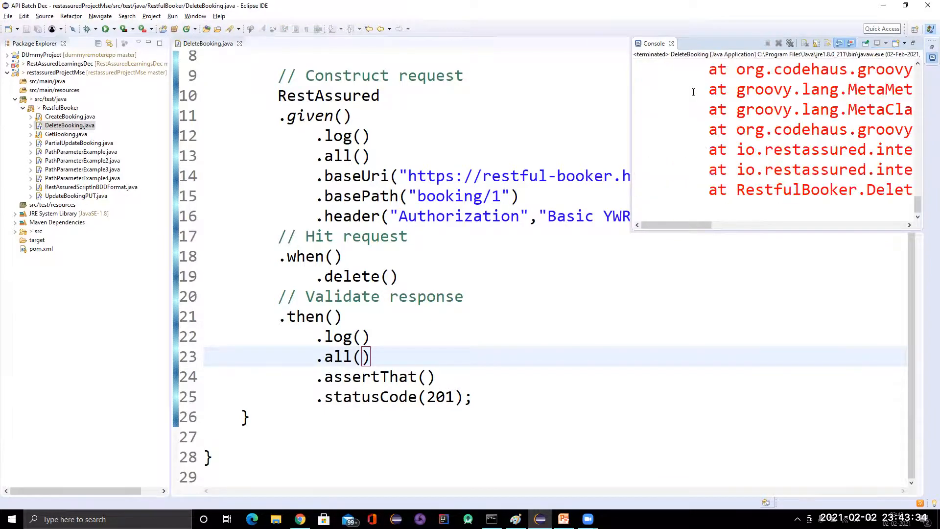
{"action": "double_click", "coordinate": [653, 44]}
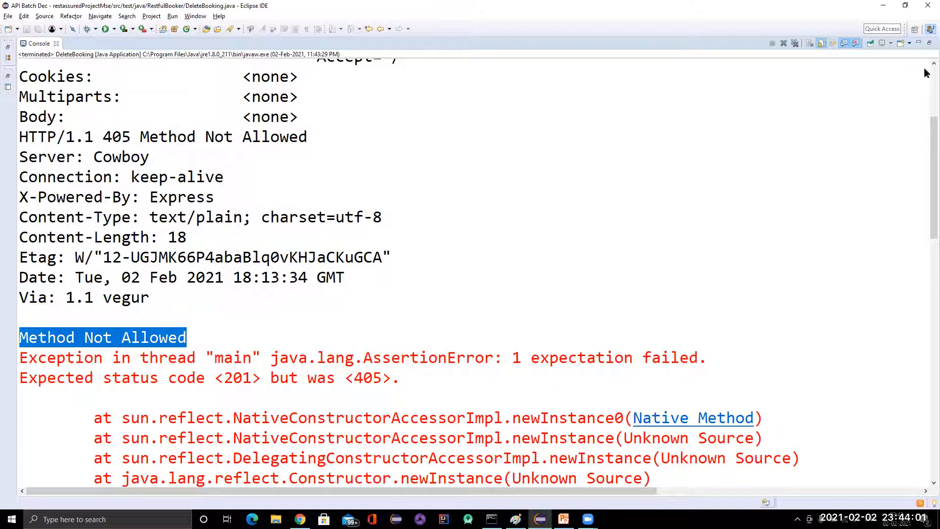
{"action": "mouse_move", "coordinate": [921, 47]}
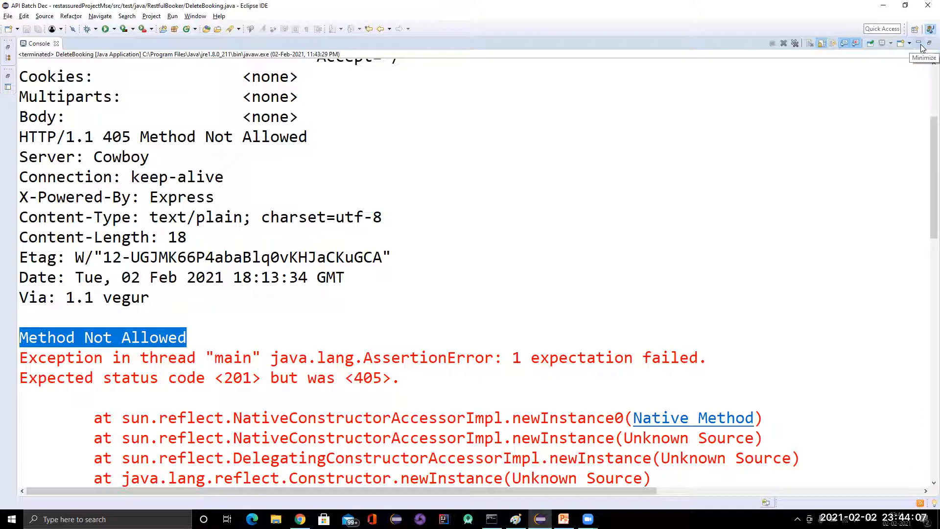
{"action": "mouse_move", "coordinate": [922, 47]}
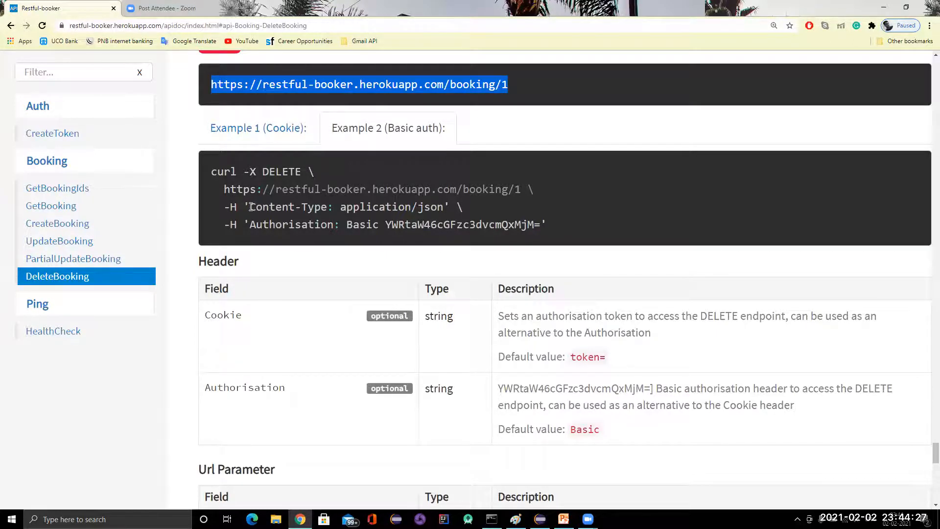
Add .contentType(ContentType.JSON) after the basePath line in DeleteBooking.
{"action": "double_click", "coordinate": [284, 207]}
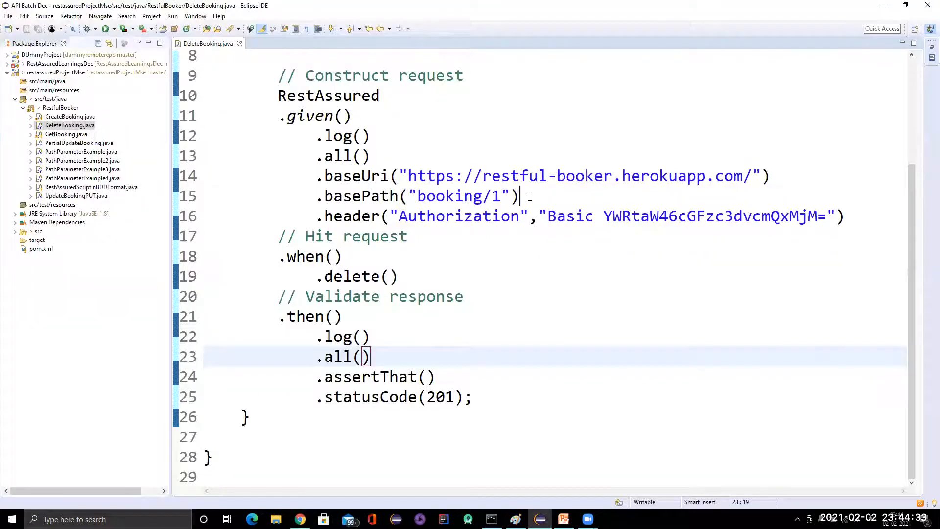
{"action": "type", "text": "contentType(contentType"}
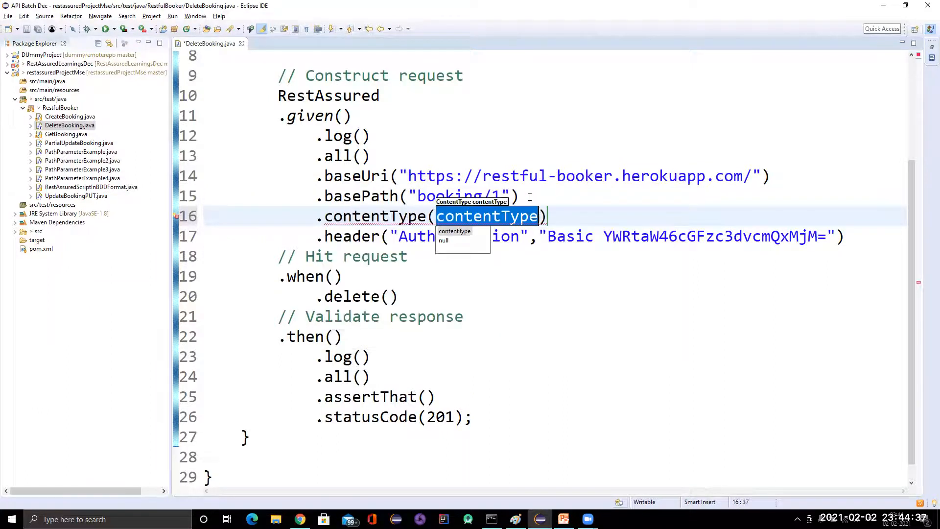
{"action": "type", "text": "COn"}
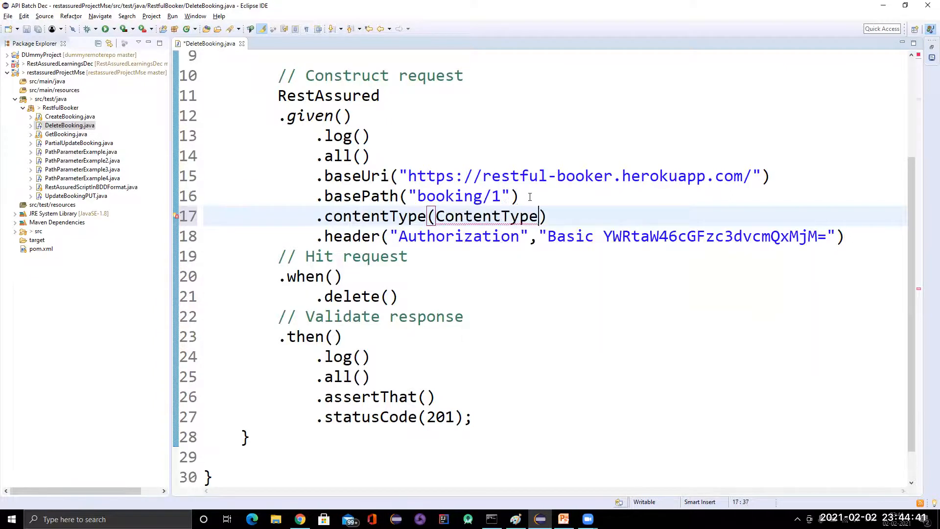
{"action": "type", "text": ".JSON"}
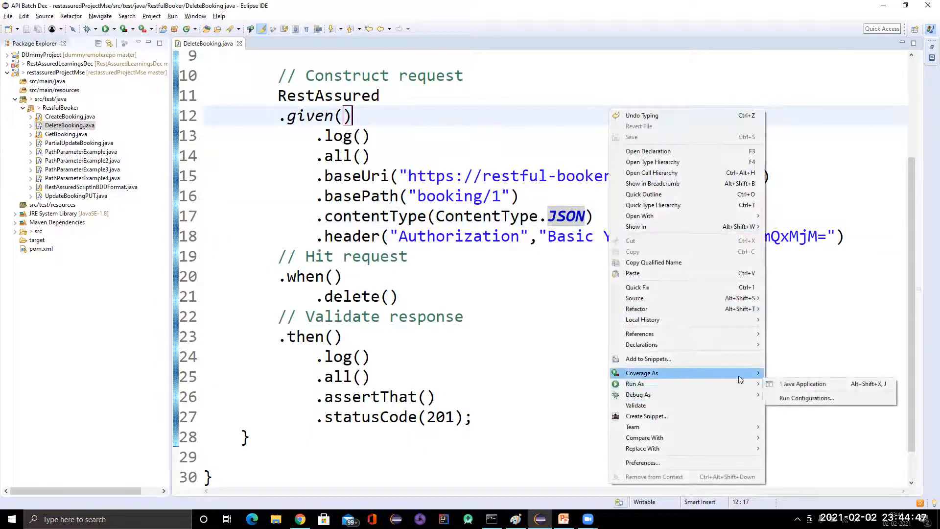
Rerun DeleteBooking and review the Console: JSON Content-Type is sent, but 405 Method Not Allowed remains.
{"action": "left_click", "coordinate": [780, 383]}
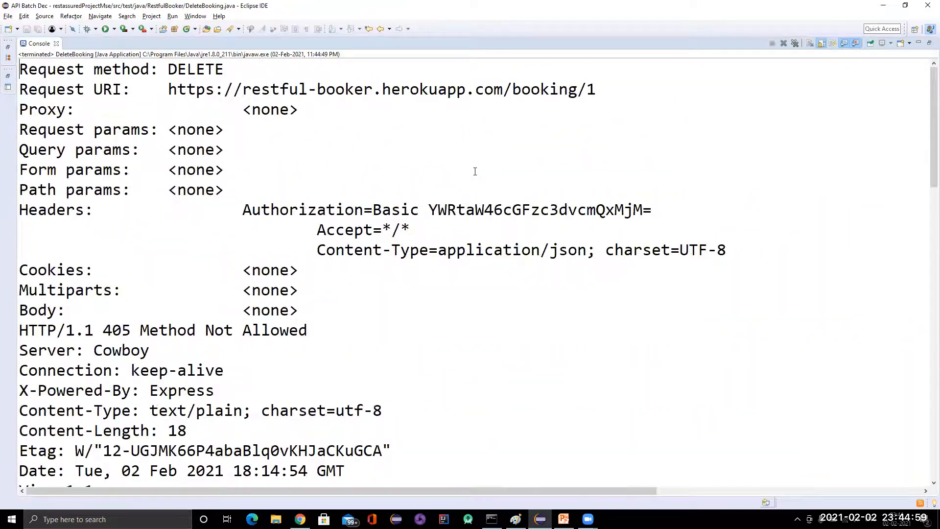
{"action": "scroll", "scroll_direction": "down", "scroll_amount": 3}
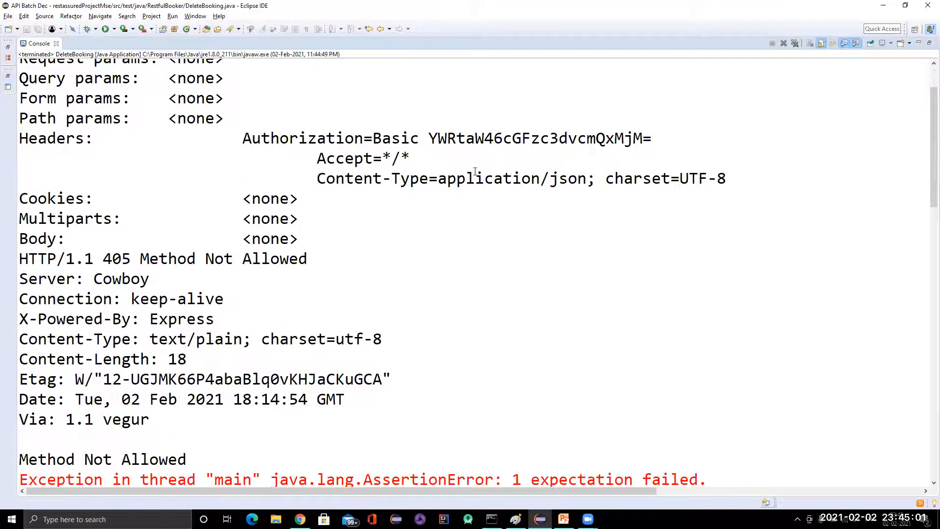
{"action": "mouse_move", "coordinate": [510, 189]}
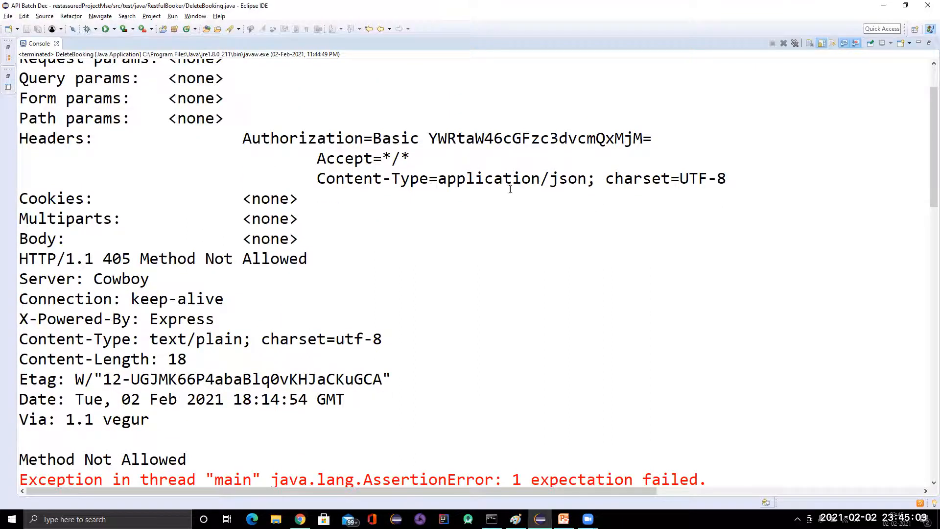
{"action": "mouse_move", "coordinate": [558, 203]}
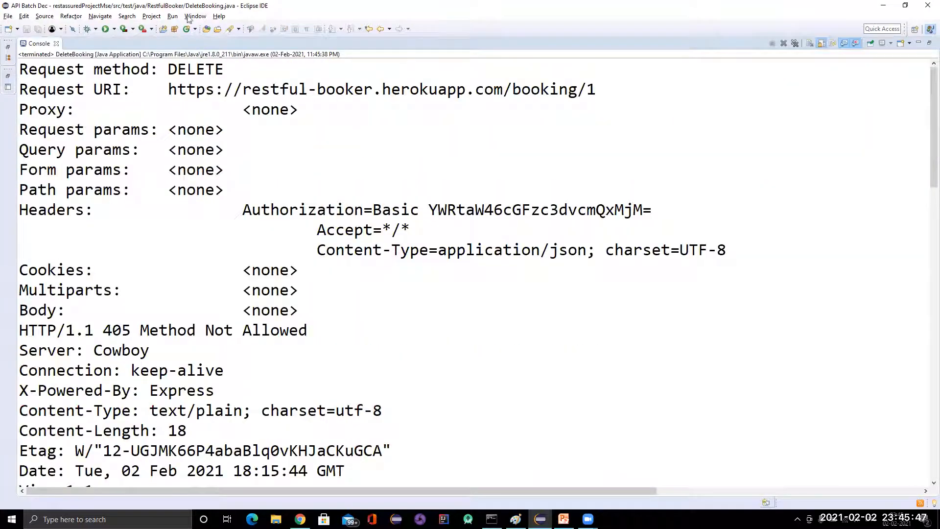
{"action": "double_click", "coordinate": [195, 69]}
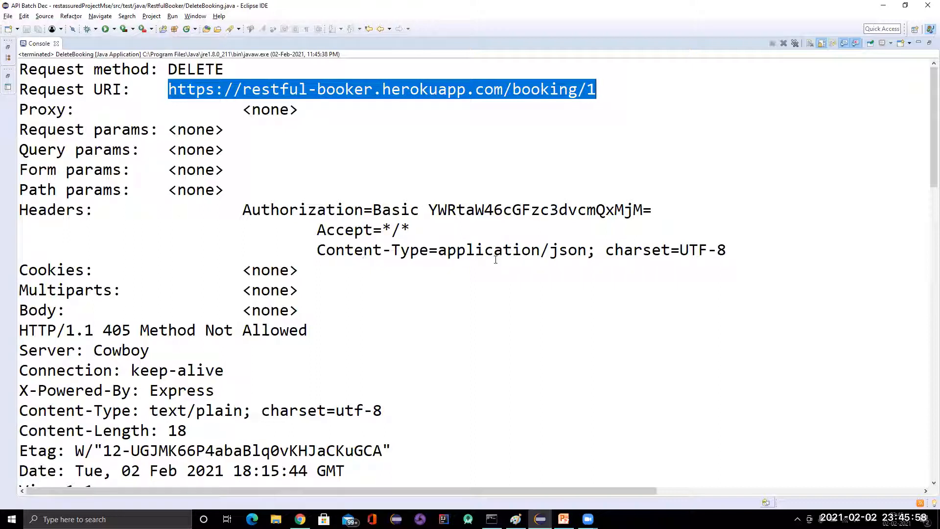
{"action": "mouse_move", "coordinate": [417, 283]}
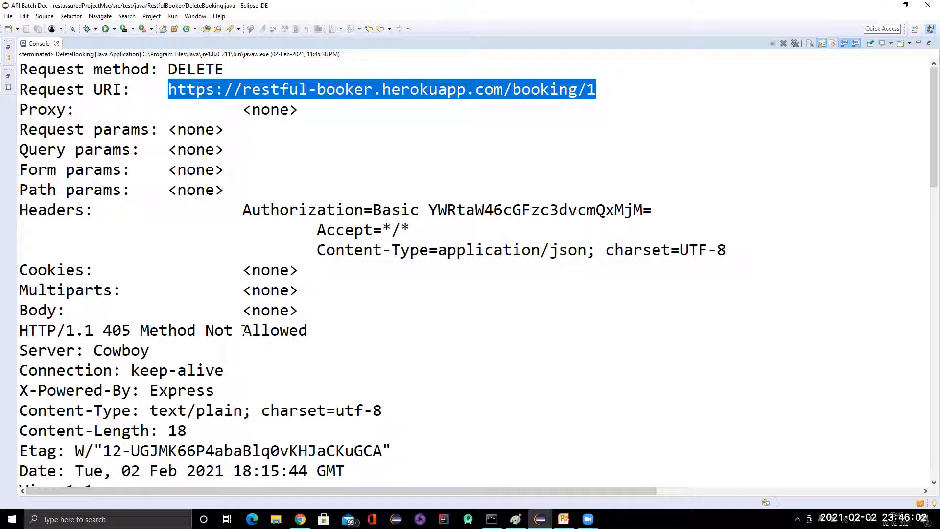
{"action": "scroll", "scroll_direction": "down", "scroll_amount": 3}
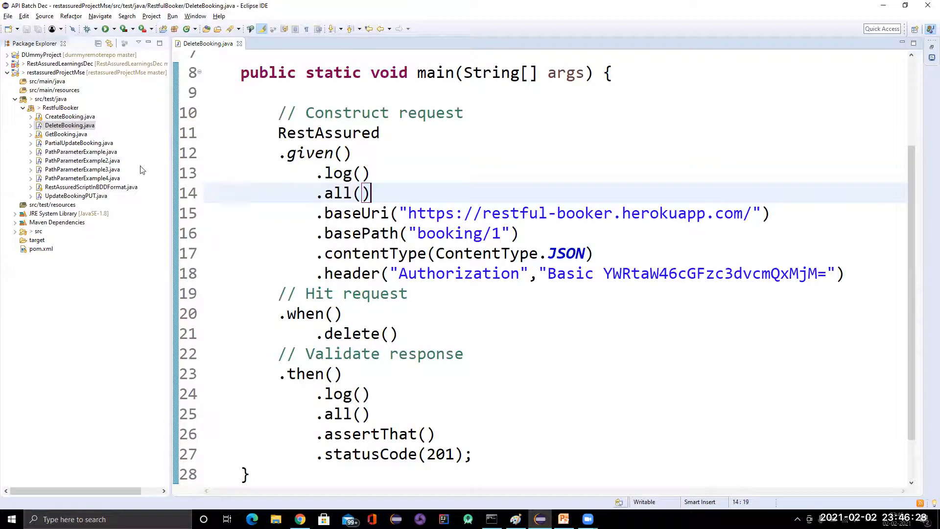
{"action": "mouse_move", "coordinate": [84, 201]}
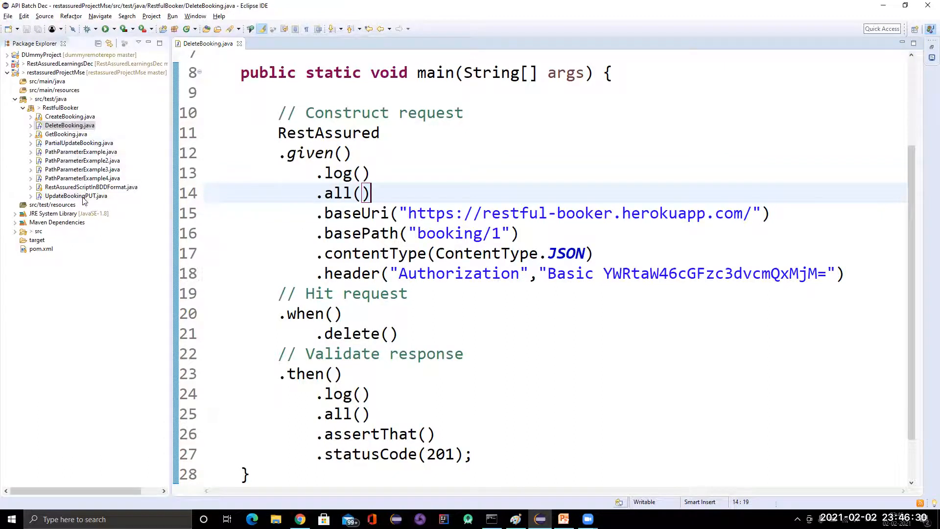
Copy .header("Content-Type","application/json") from UpdateBookingPUT into DeleteBooking and start a new run.
{"action": "double_click", "coordinate": [76, 196]}
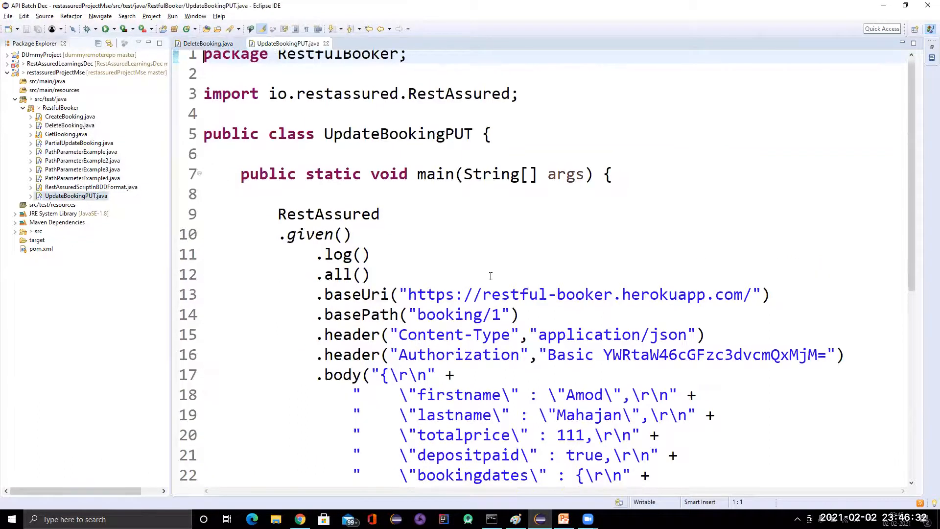
{"action": "scroll", "scroll_direction": "down", "scroll_amount": 3}
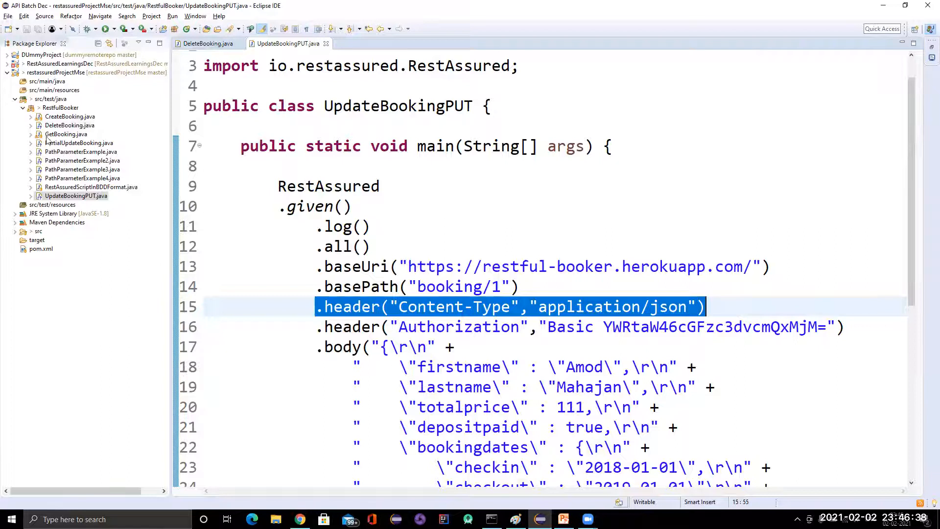
{"action": "left_click", "coordinate": [208, 43]}
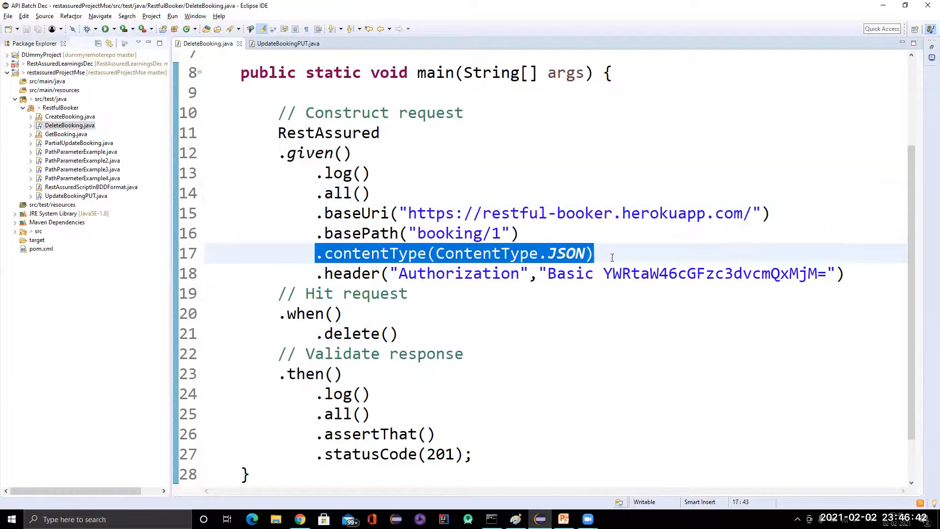
{"action": "type", "text": ".header(\"Content-Type\",\"application/json\")"}
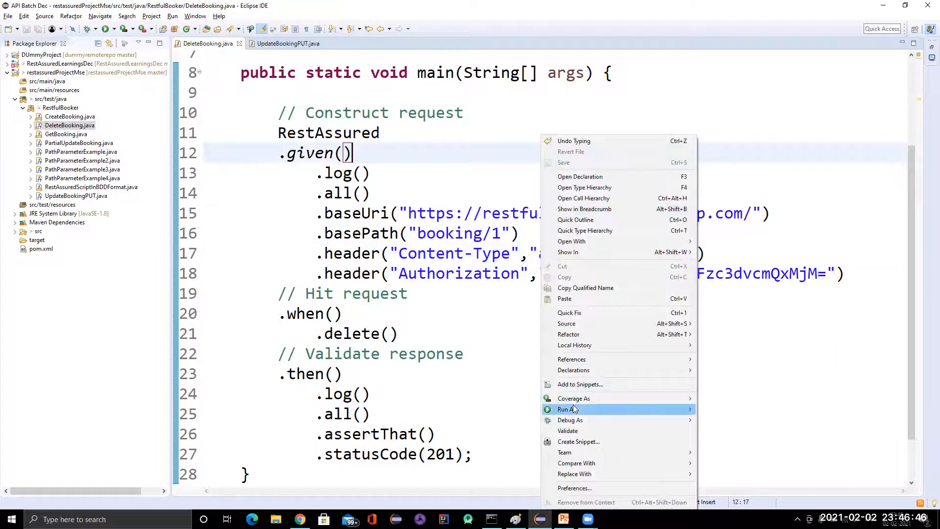
{"action": "left_click", "coordinate": [718, 409]}
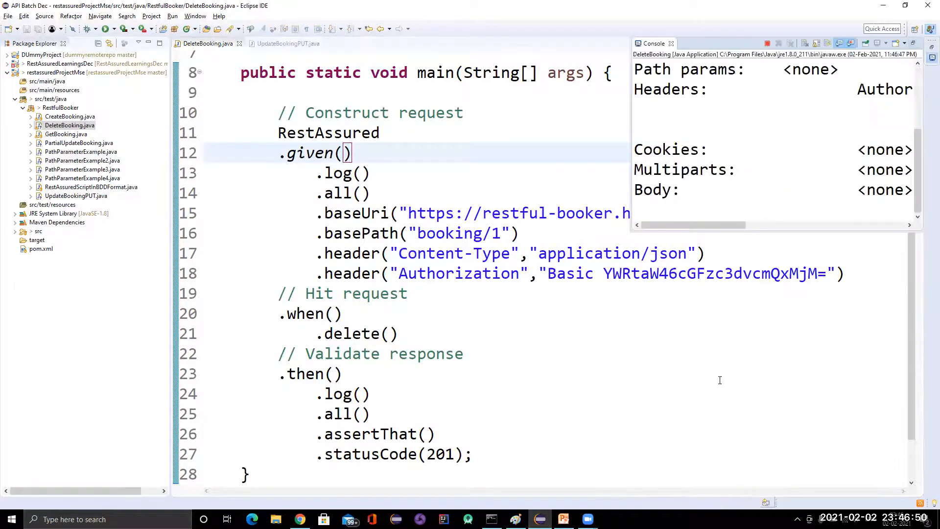
{"action": "mouse_move", "coordinate": [726, 294]}
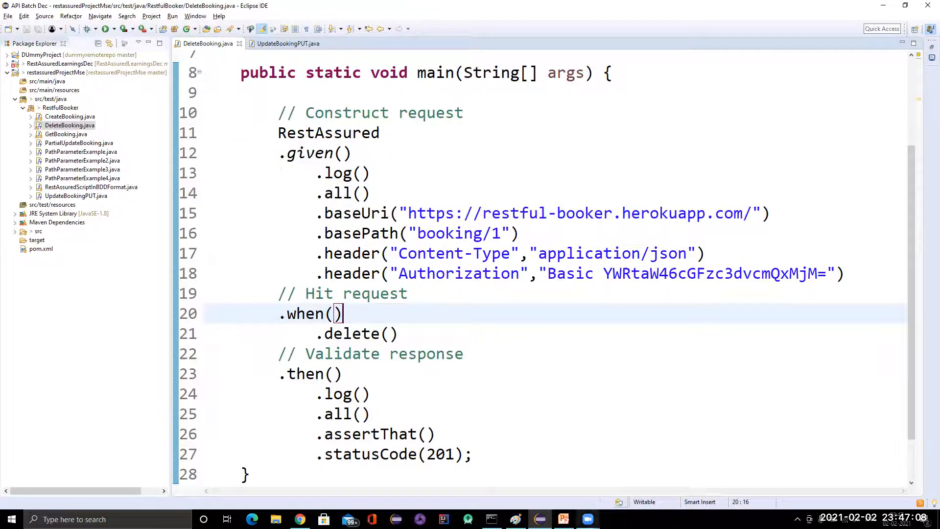
Set basePath to booking/6 and run DeleteBooking, getting HTTP 201 Created in the Console.
{"action": "left_click", "coordinate": [587, 519]}
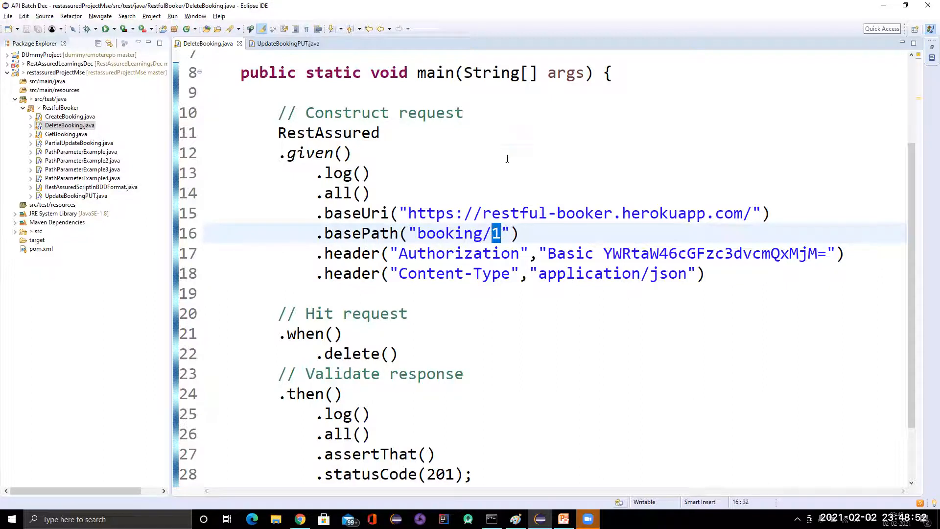
{"action": "right_click", "coordinate": [348, 153]}
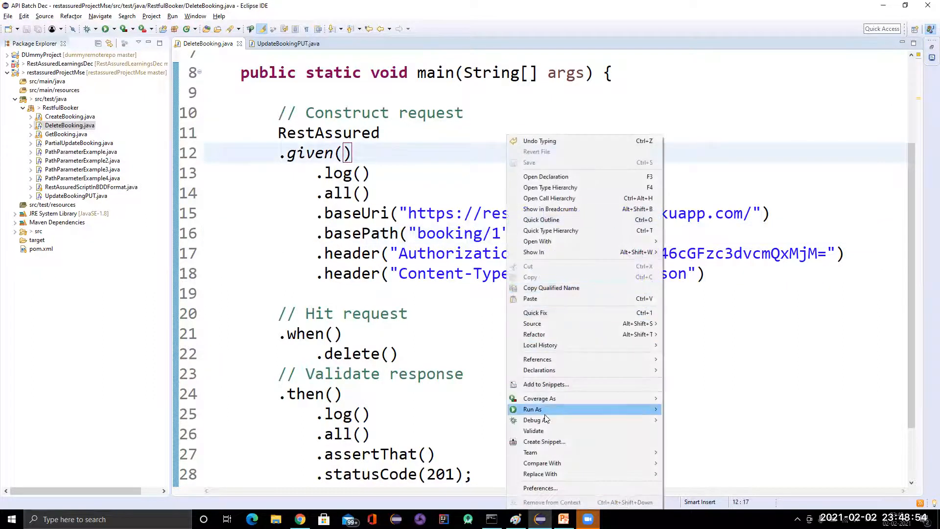
{"action": "mouse_move", "coordinate": [532, 409]}
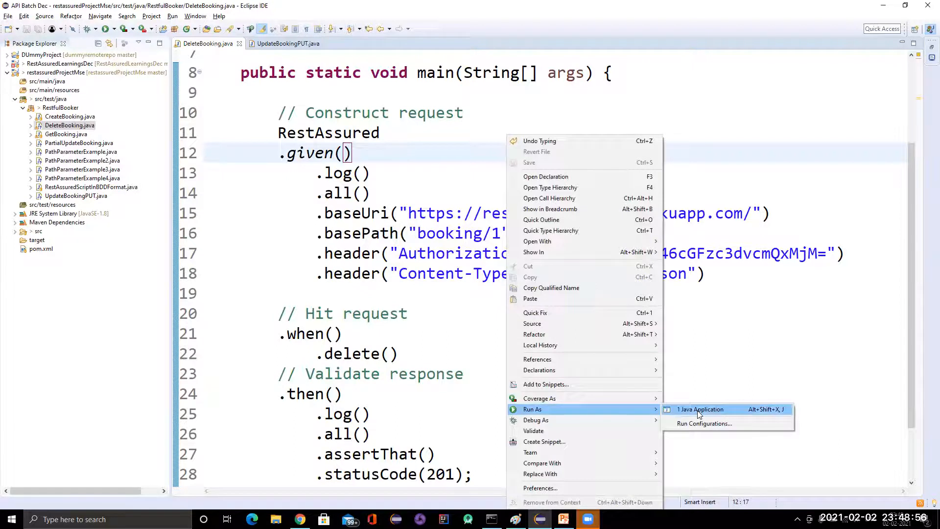
{"action": "left_click", "coordinate": [701, 409]}
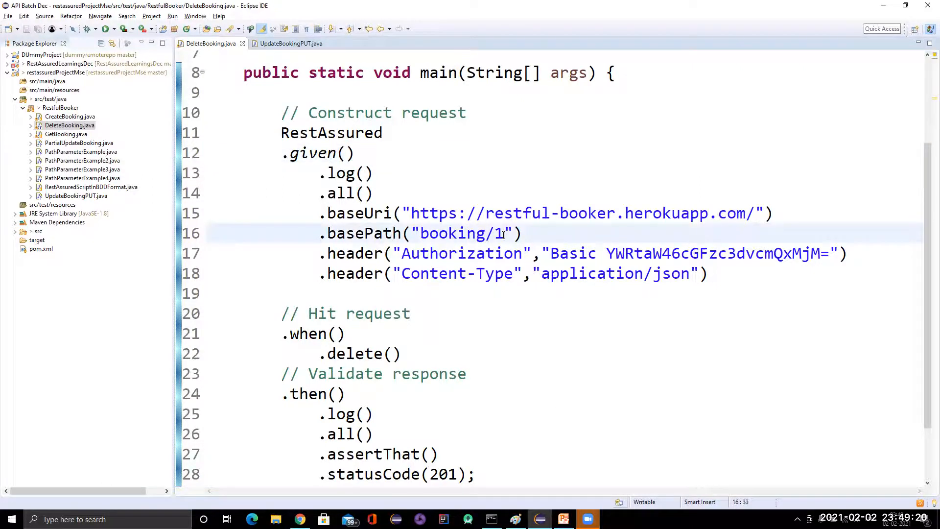
{"action": "type", "text": "0"}
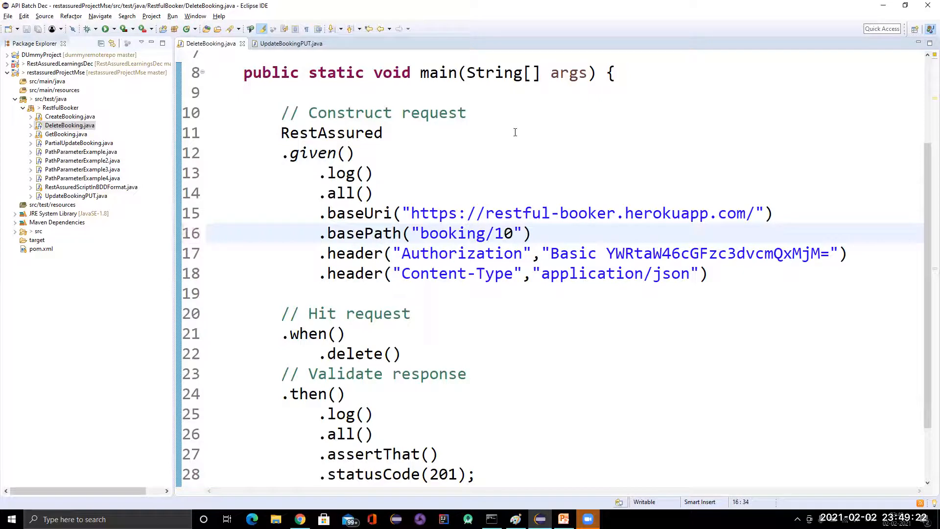
{"action": "right_click", "coordinate": [331, 133]}
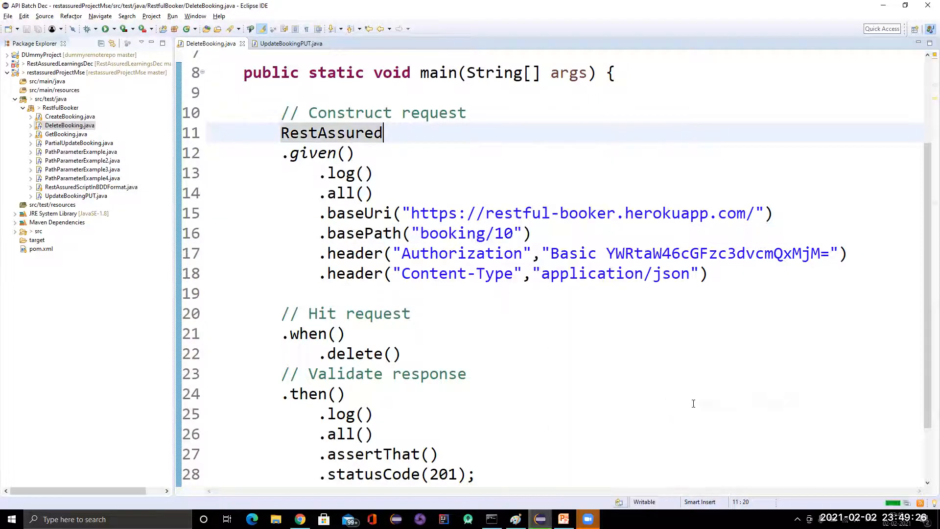
{"action": "left_click", "coordinate": [171, 28]}
{"action": "type", "text": "6"}
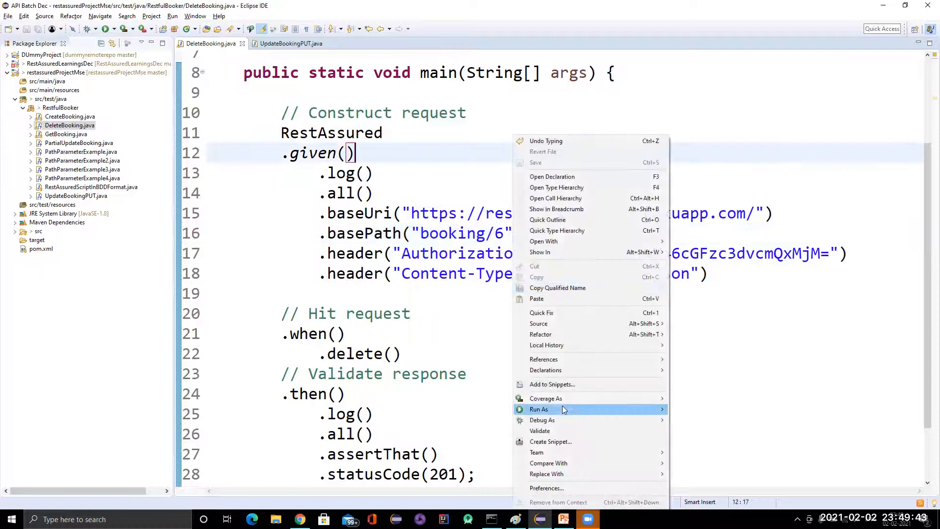
{"action": "mouse_move", "coordinate": [539, 409]}
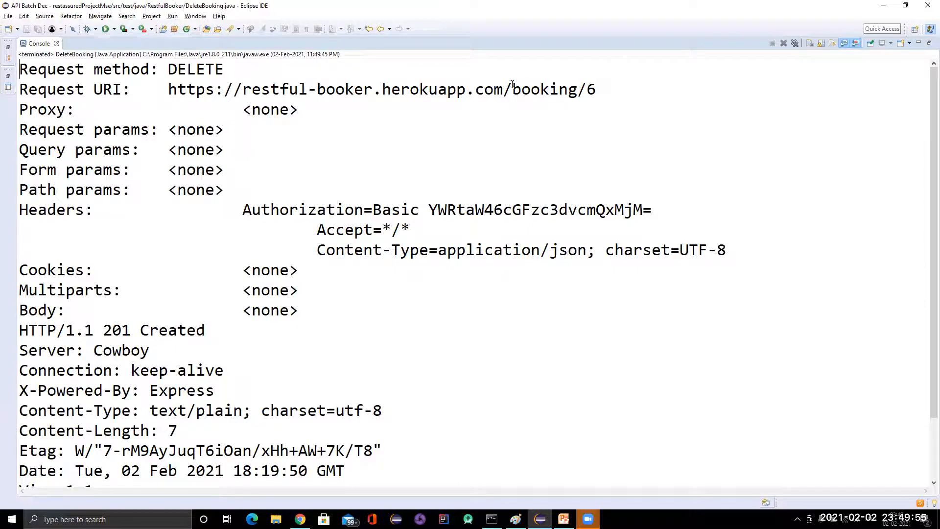
{"action": "right_click", "coordinate": [513, 89]}
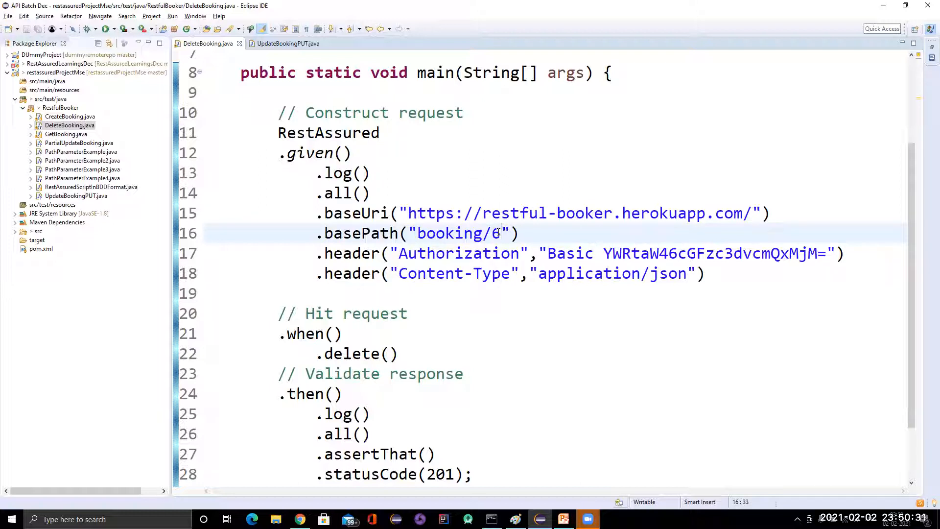
Change basePath to booking/{bookingID}, add .pathParam("bookingID", "5"), and run DeleteBooking.
{"action": "type", "text": "{}"}
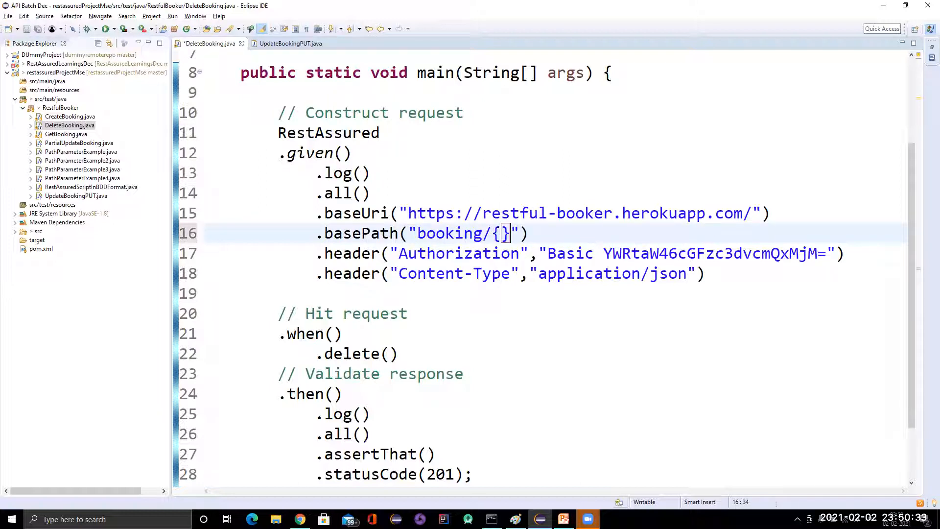
{"action": "type", "text": "book"}
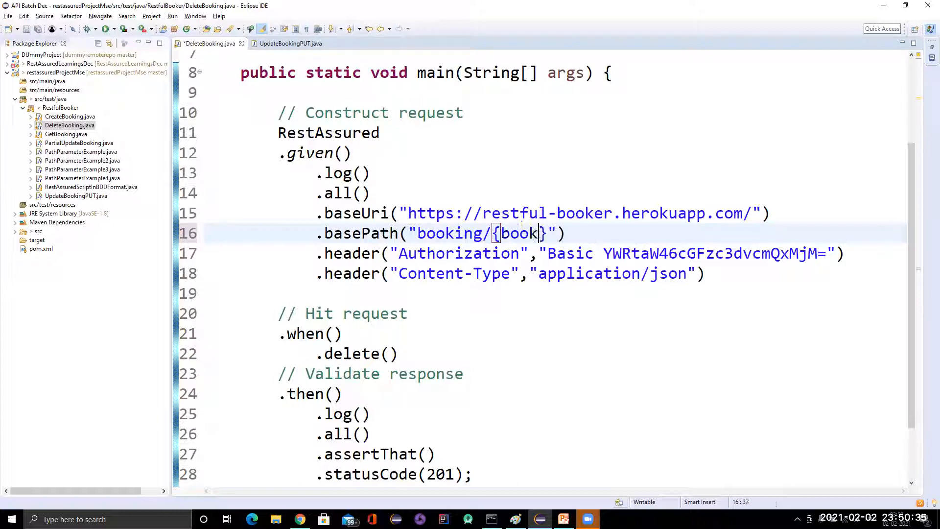
{"action": "type", "text": "ingI"}
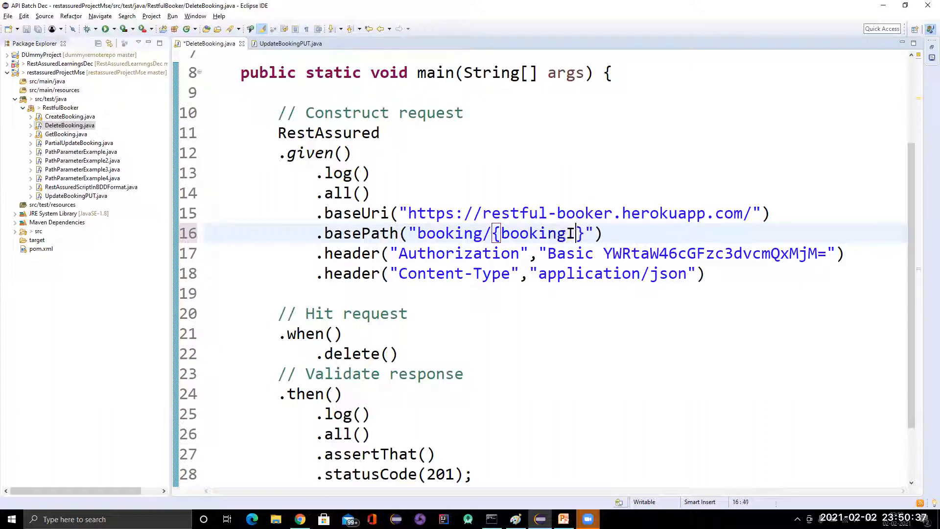
{"action": "type", "text": "D"}
{"action": "type", "text": "."}
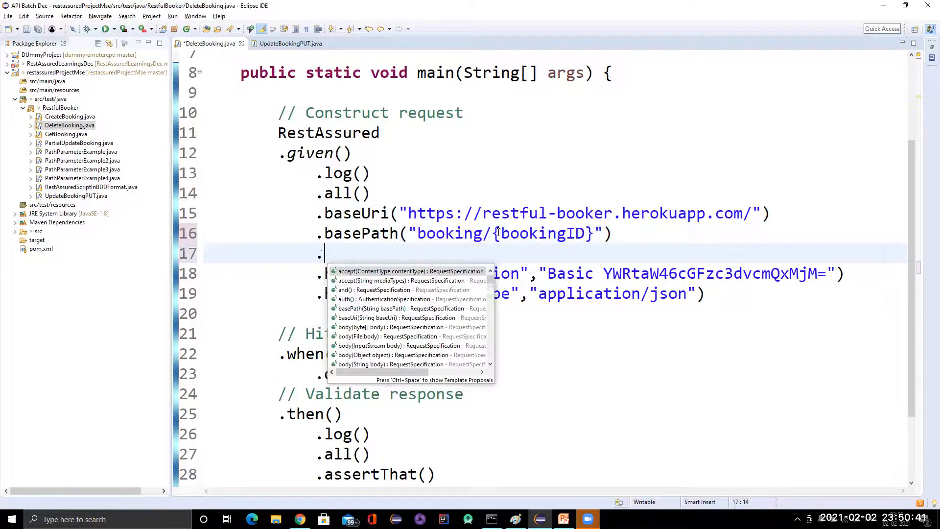
{"action": "type", "text": "pathParam("}
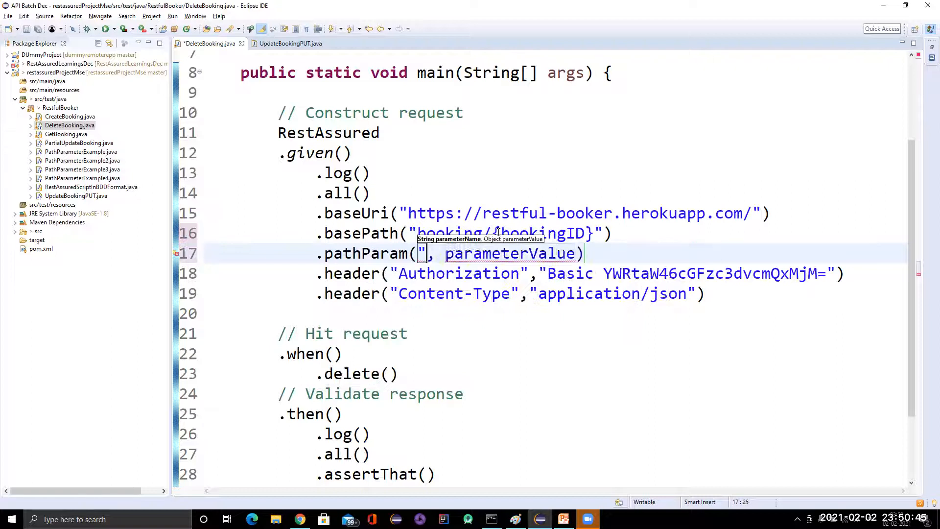
{"action": "type", "text": "\"\""}
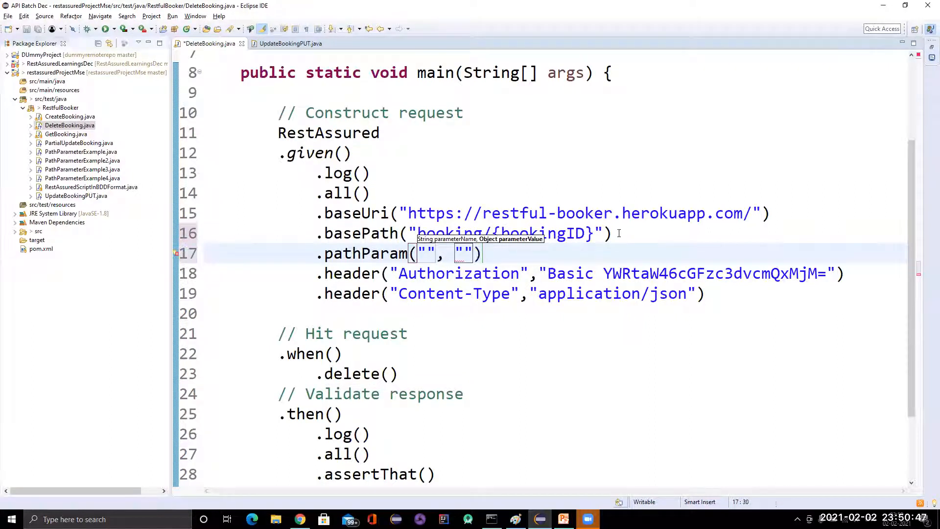
{"action": "double_click", "coordinate": [545, 233]}
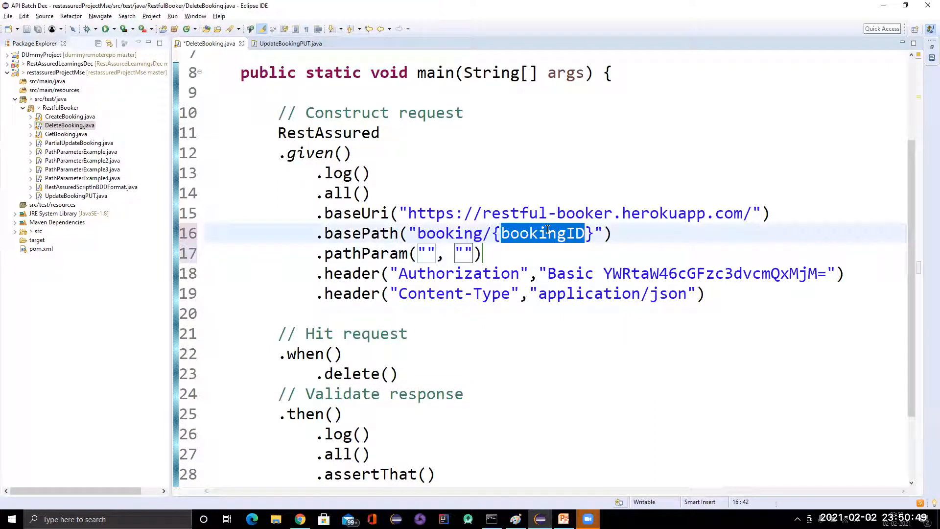
{"action": "left_click", "coordinate": [429, 253]}
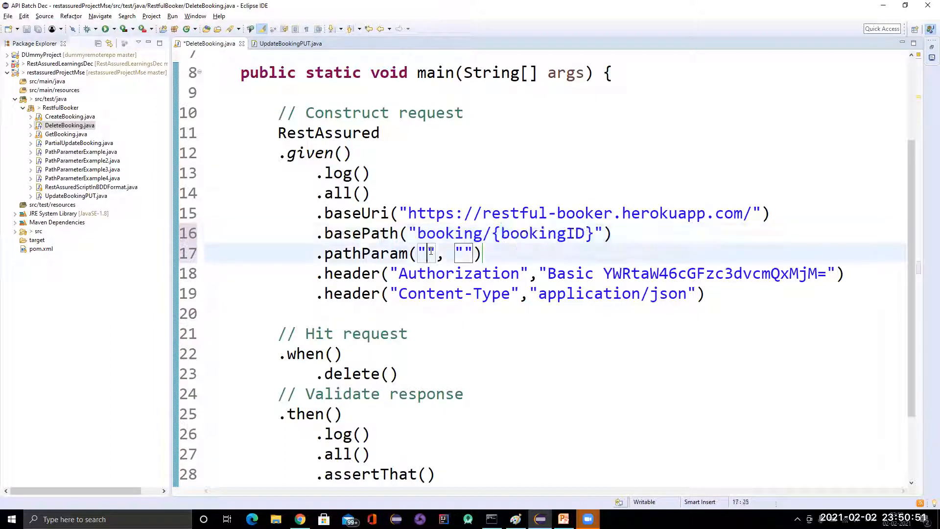
{"action": "type", "text": "bookingID"}
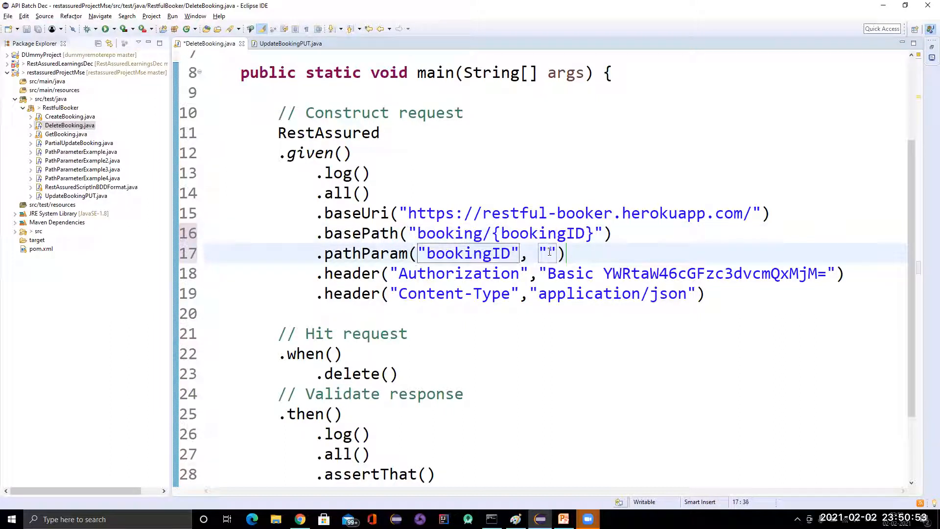
{"action": "type", "text": "5"}
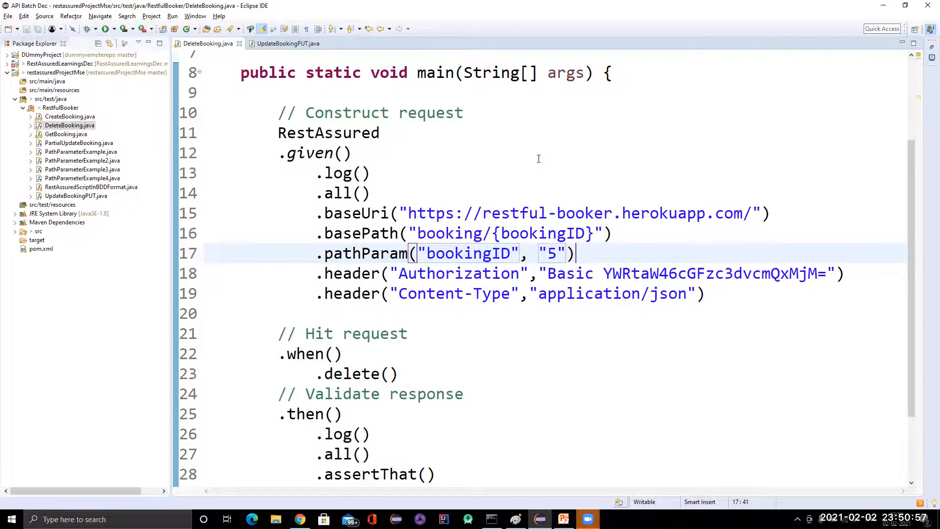
{"action": "right_click", "coordinate": [348, 152]}
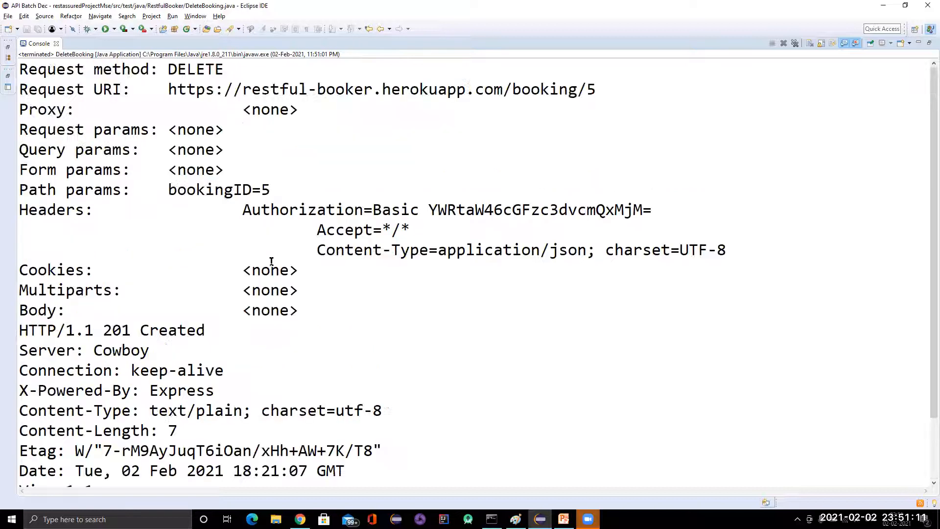
Restore the editor from the maximized Console and select bookingID in the basePath placeholder.
{"action": "double_click", "coordinate": [192, 89]}
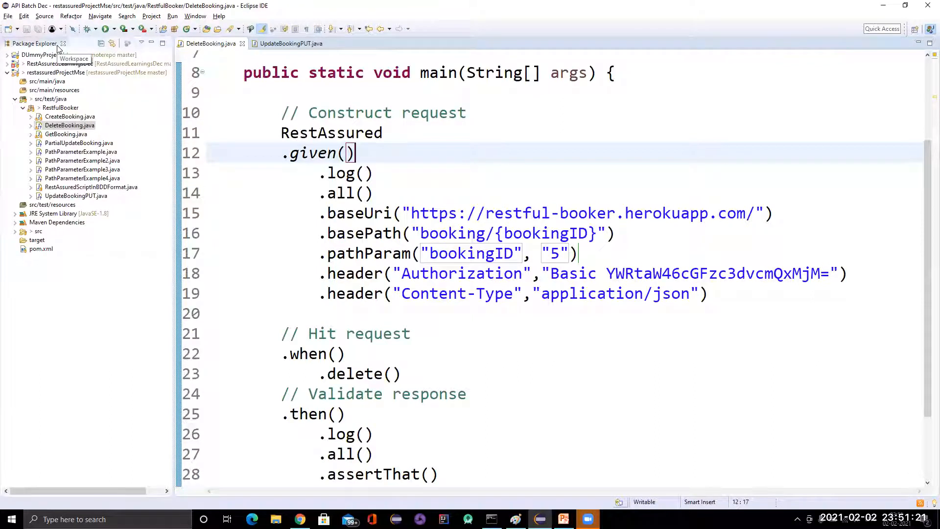
{"action": "left_click", "coordinate": [524, 233]}
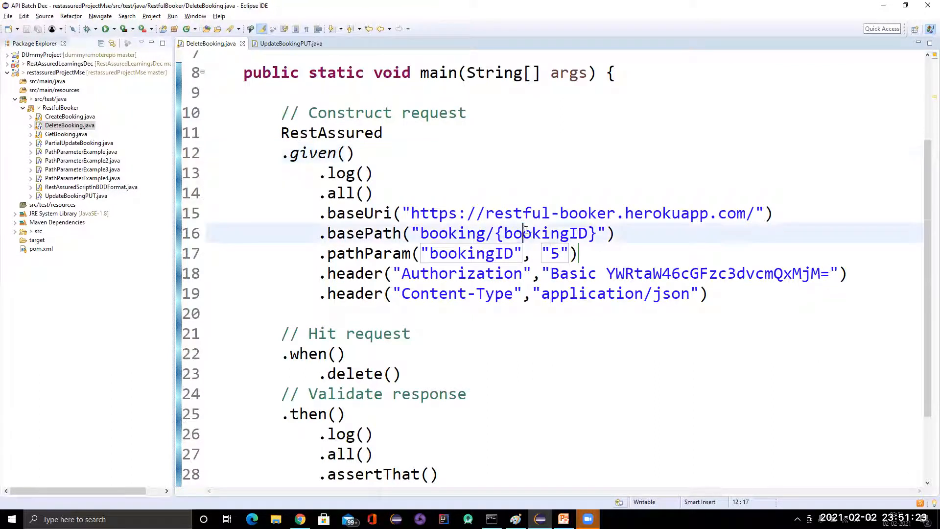
{"action": "double_click", "coordinate": [545, 233]}
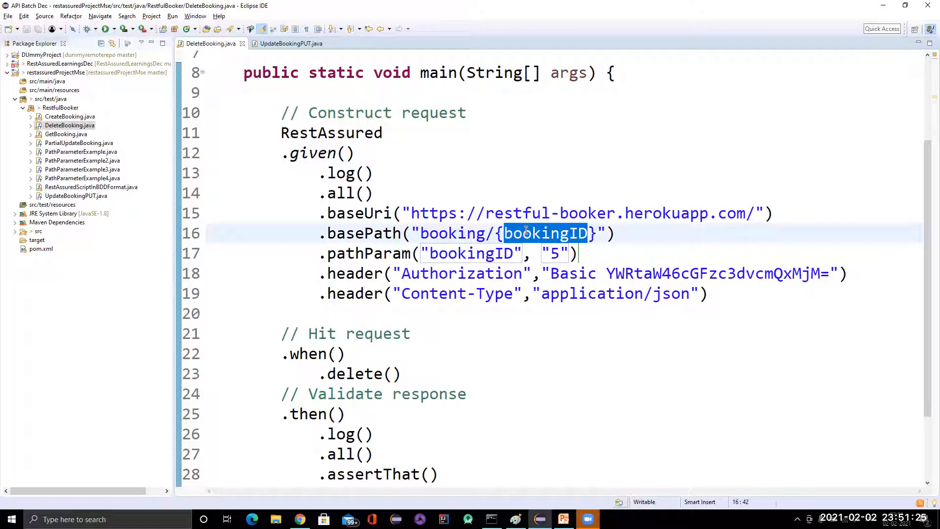